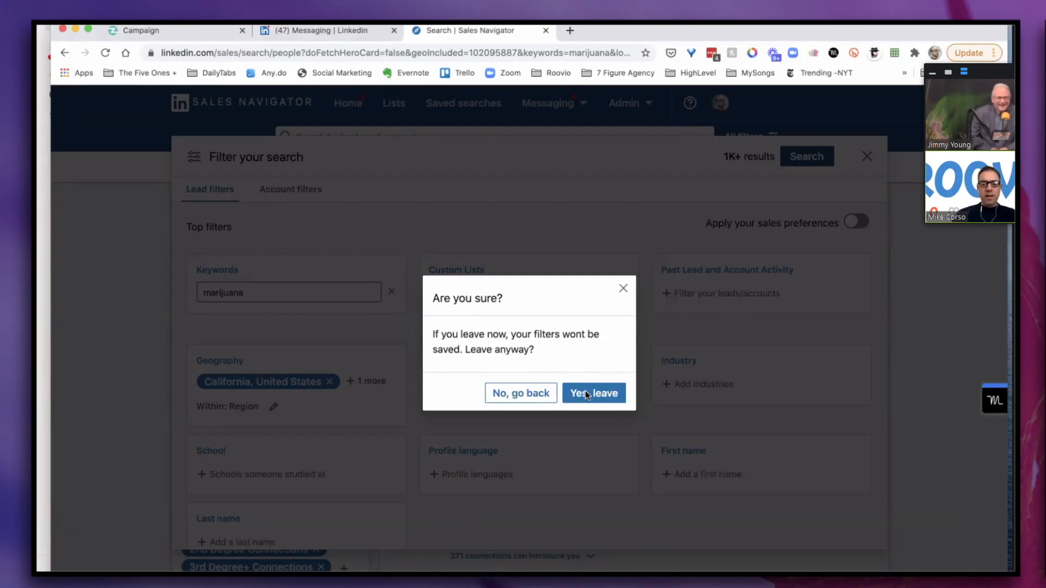
Leave the unsaved marijuana lead search, glance at Saved searches, and return home to the search bar
left_click(593, 393)
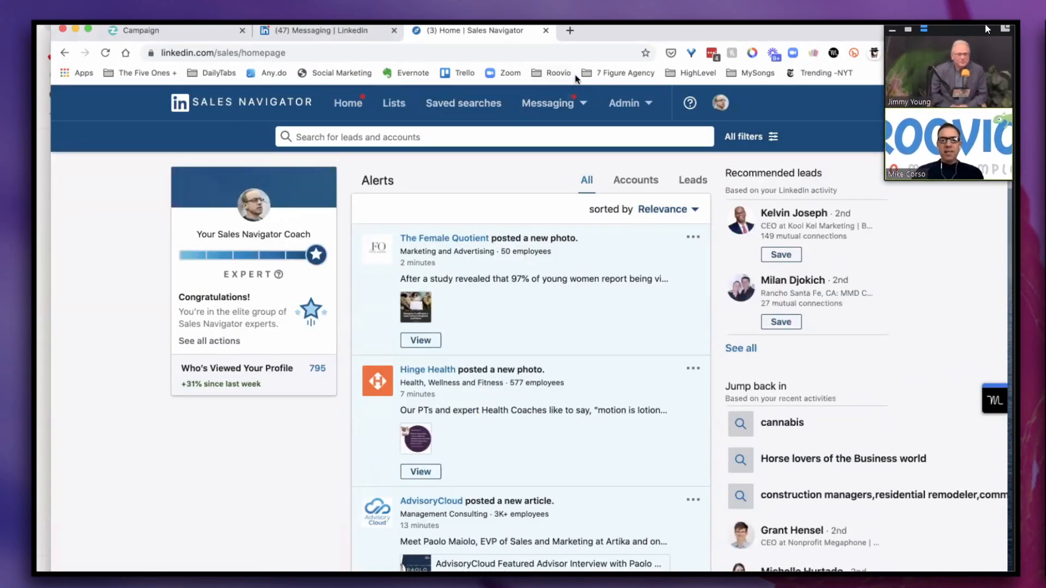
left_click(462, 103)
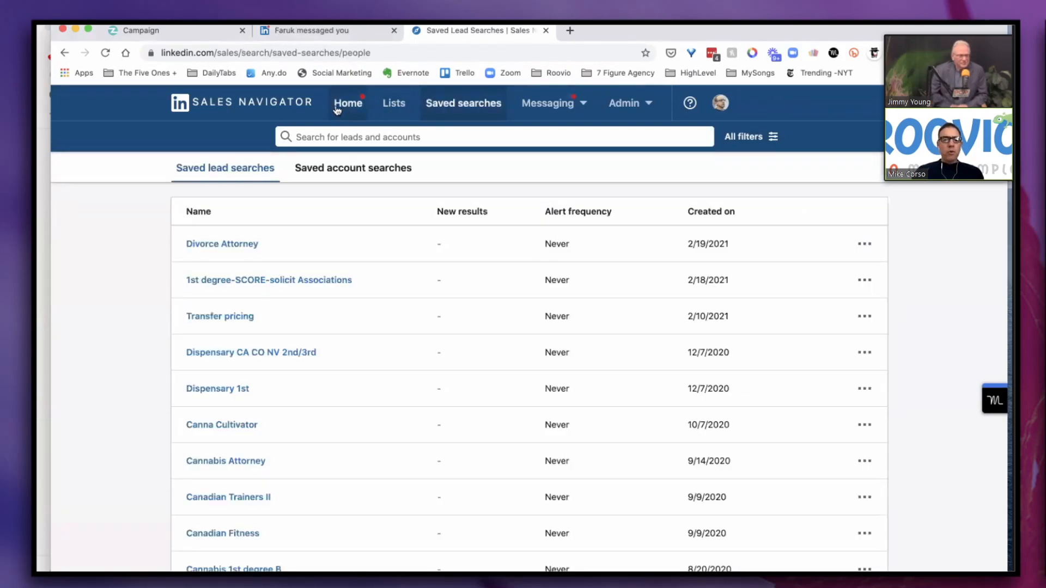
left_click(347, 103)
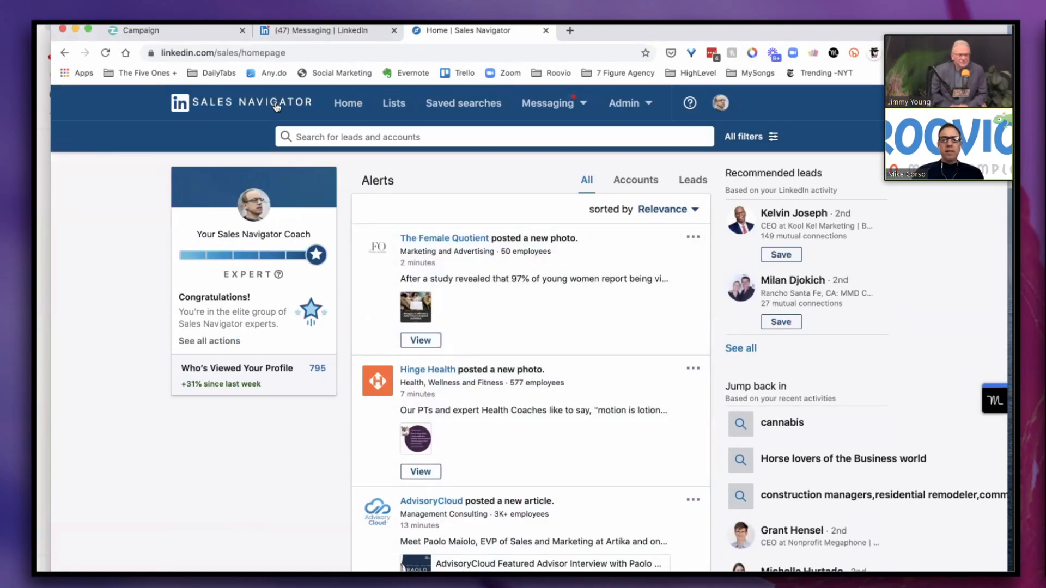
left_click(493, 137)
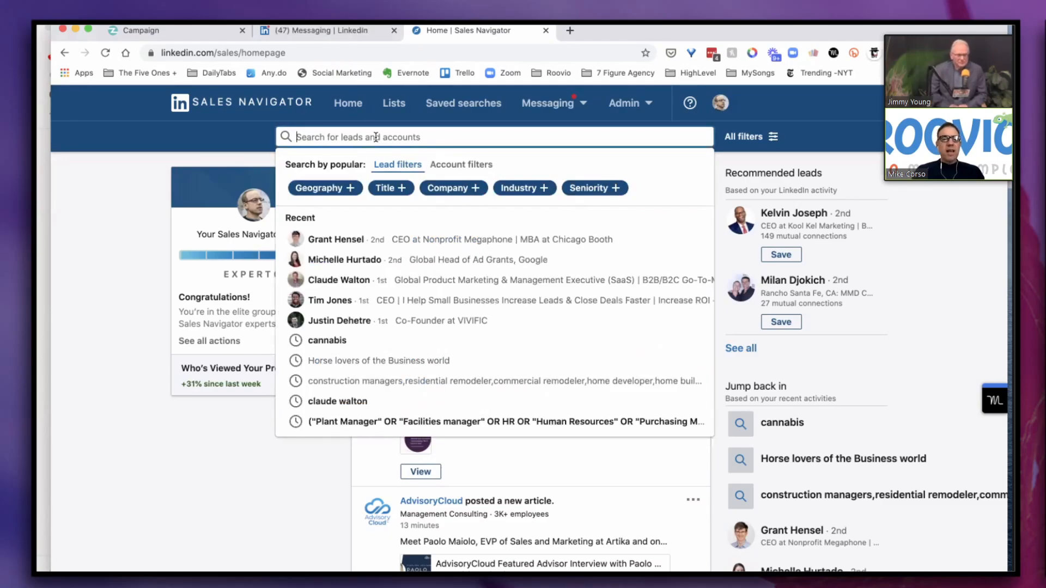
Search leads for the keyword 'cannabis' (110K+ results) and scroll through the result list
type("cannabis")
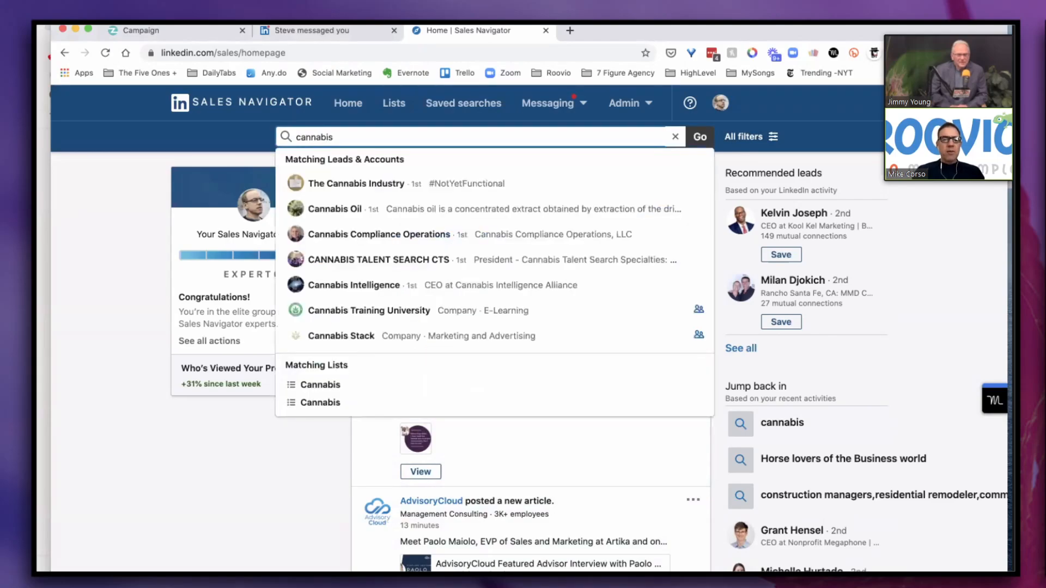
left_click(700, 137)
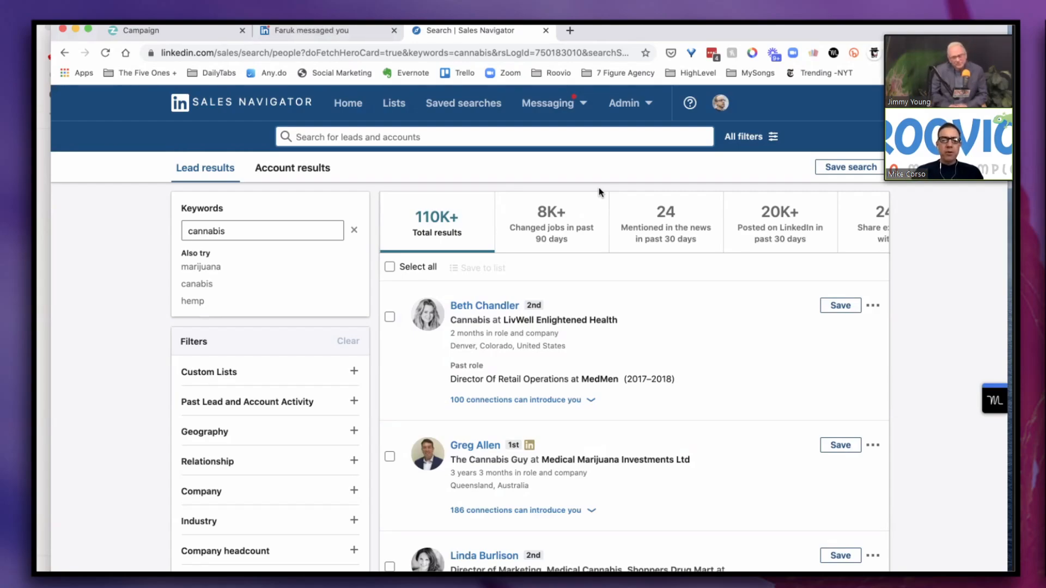
scroll("down", 3)
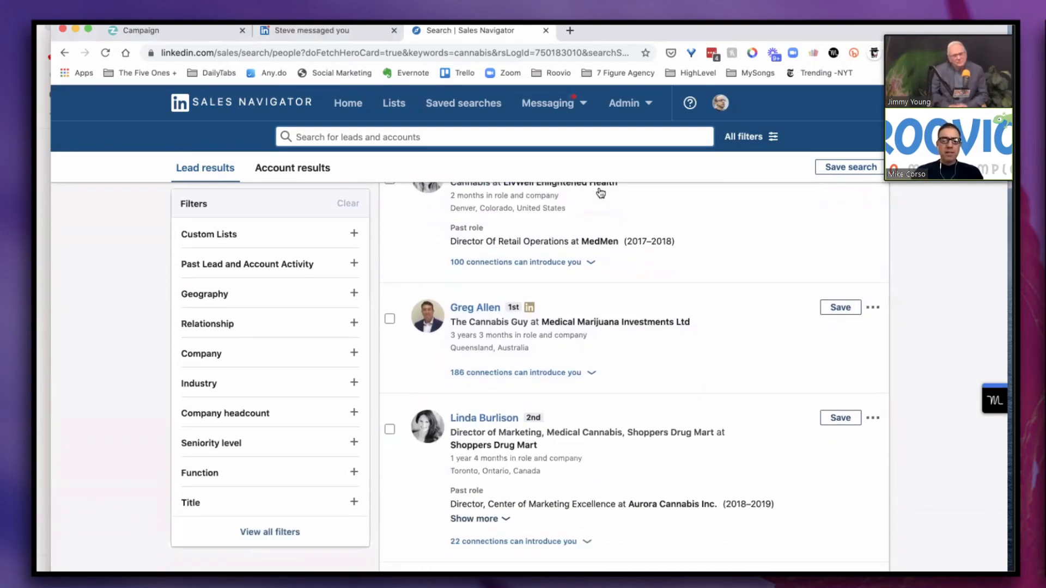
scroll("down", 3)
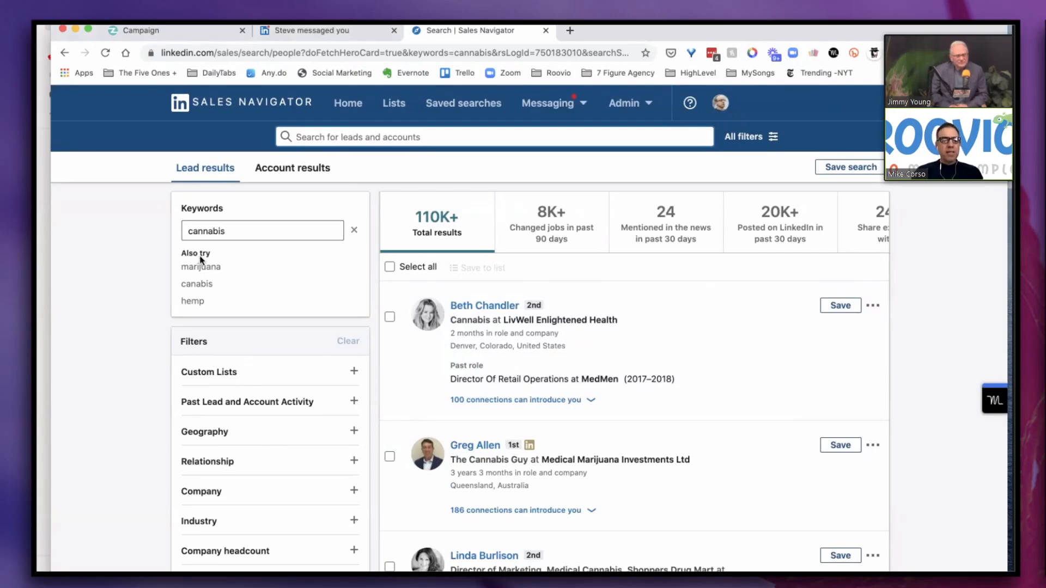
scroll("down", 3)
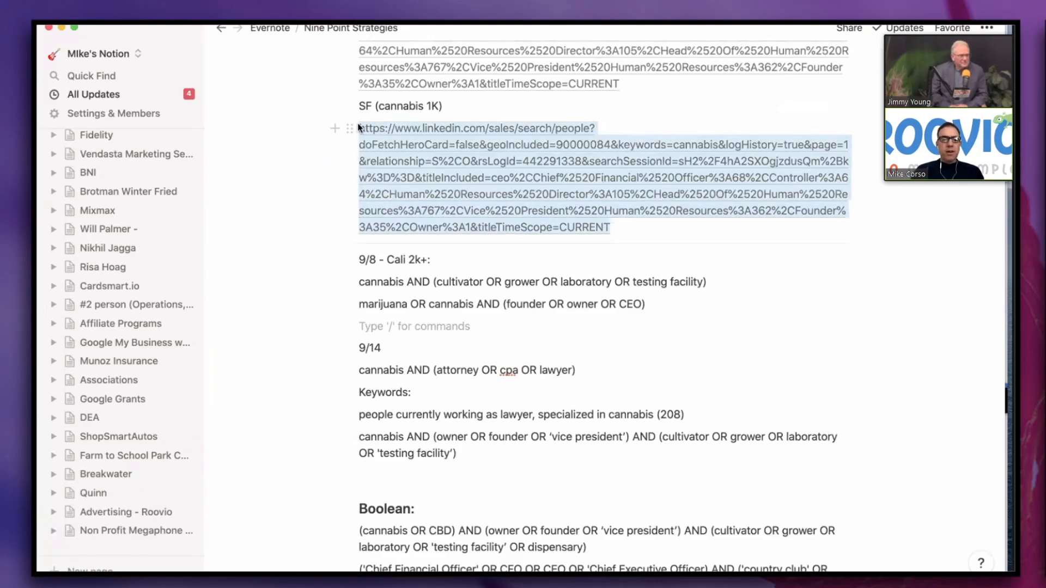
Copy the saved SF (cannabis 1K) search URL from the Notion notes
left_click_drag(359, 127, 609, 227)
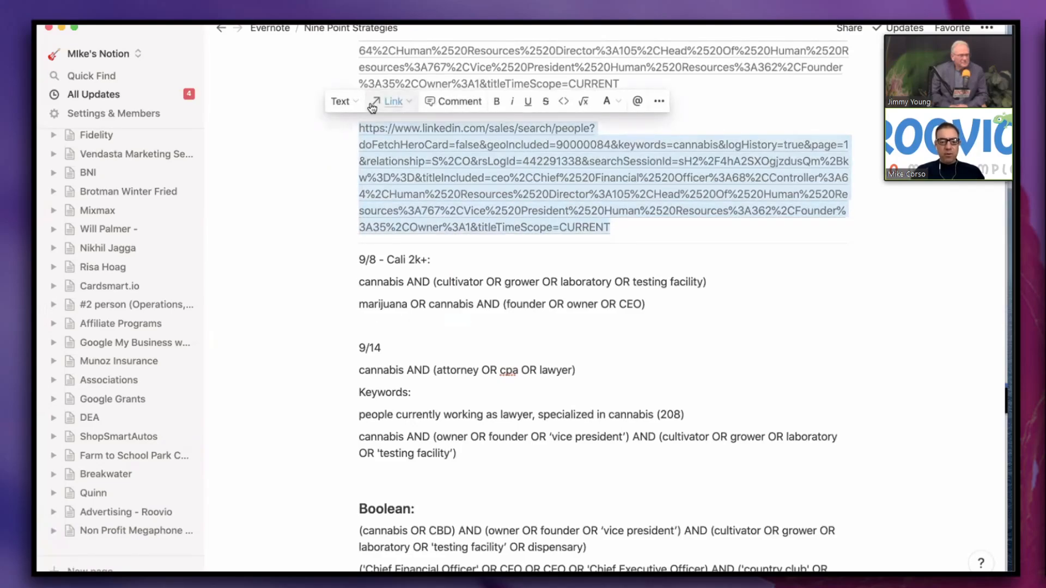
key("mission_control")
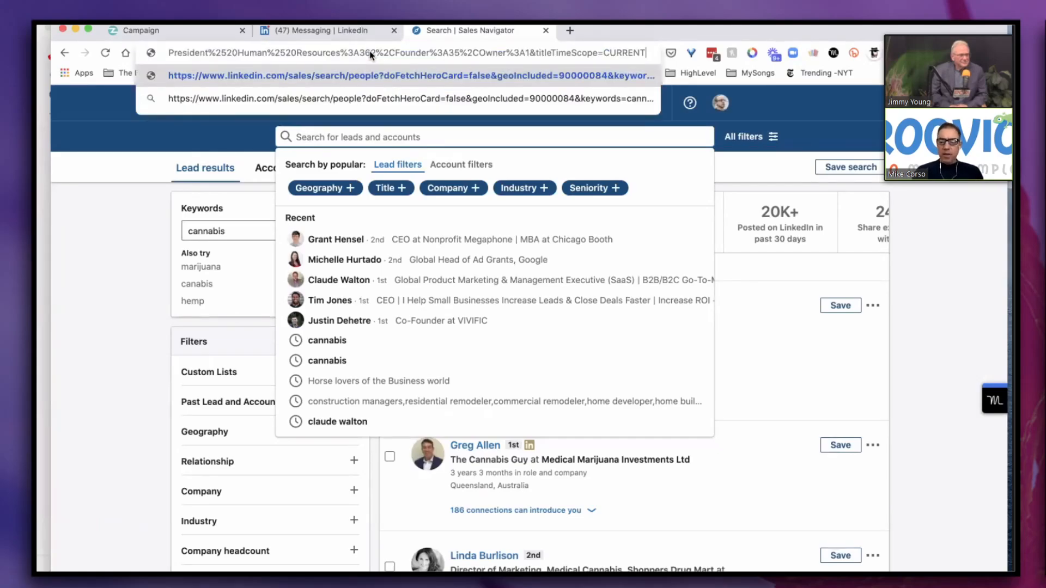
key("Enter")
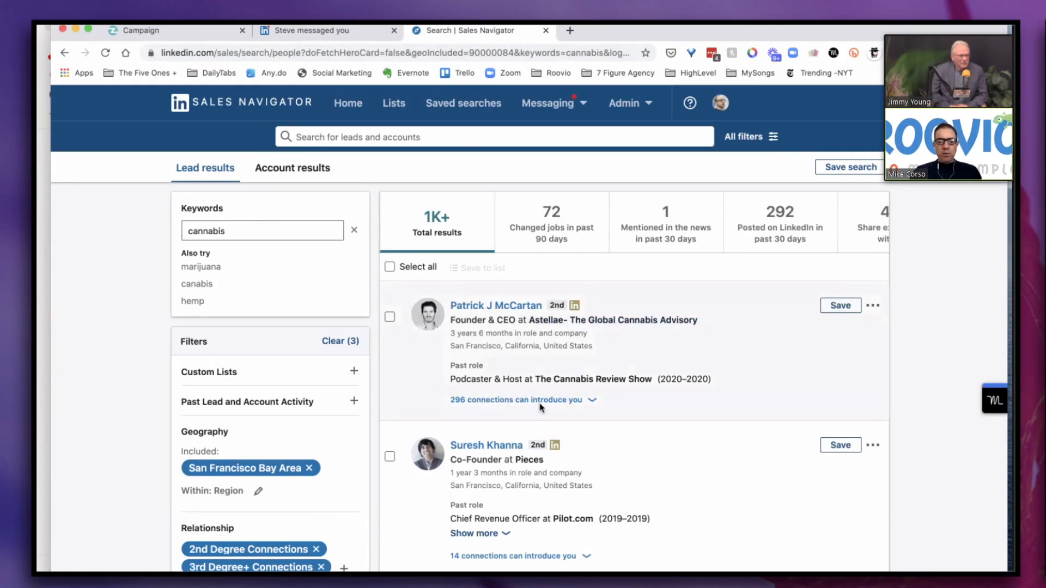
scroll("down", 3)
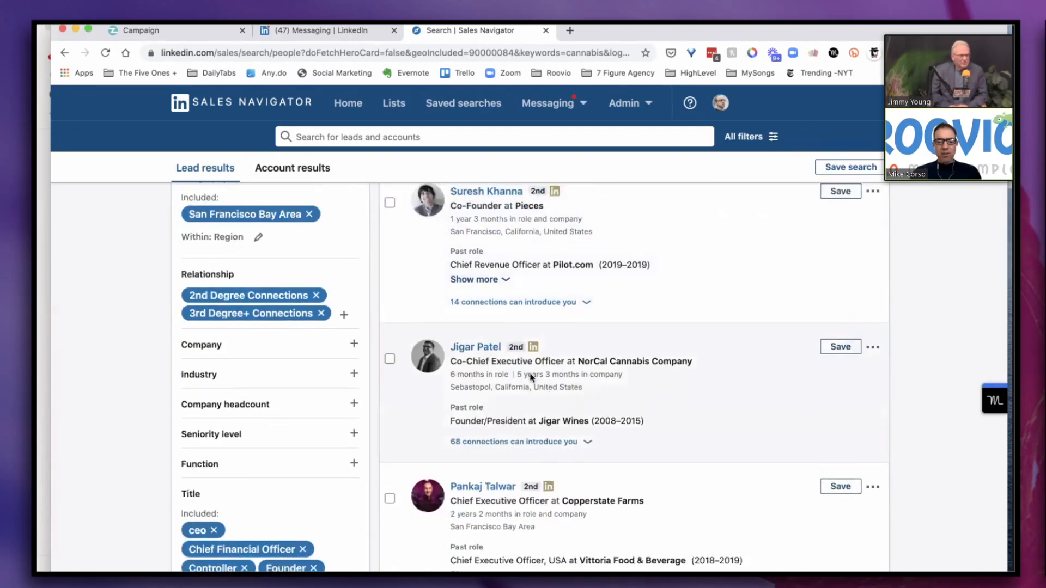
scroll("down", 3)
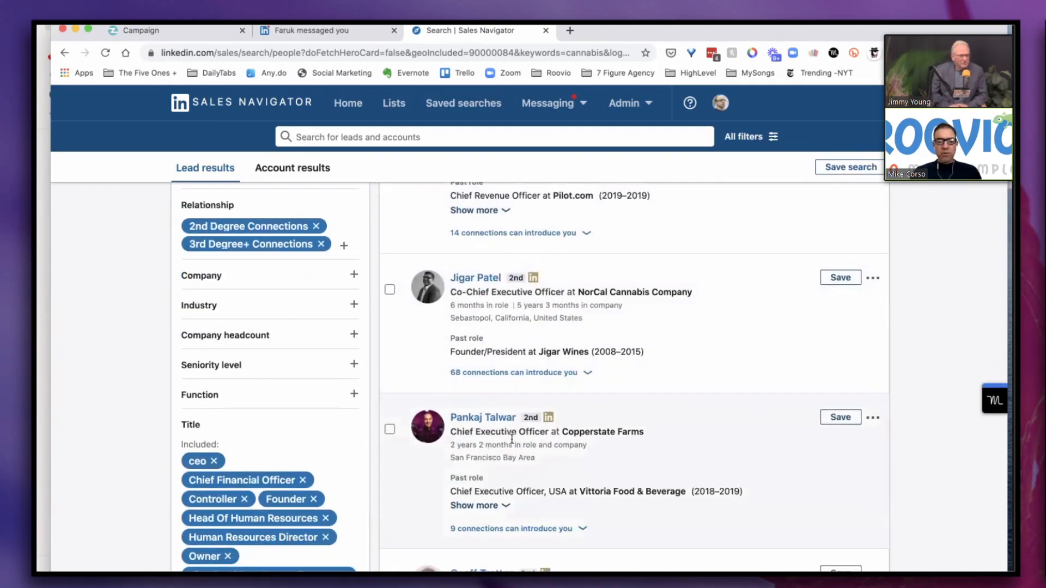
scroll("down", 3)
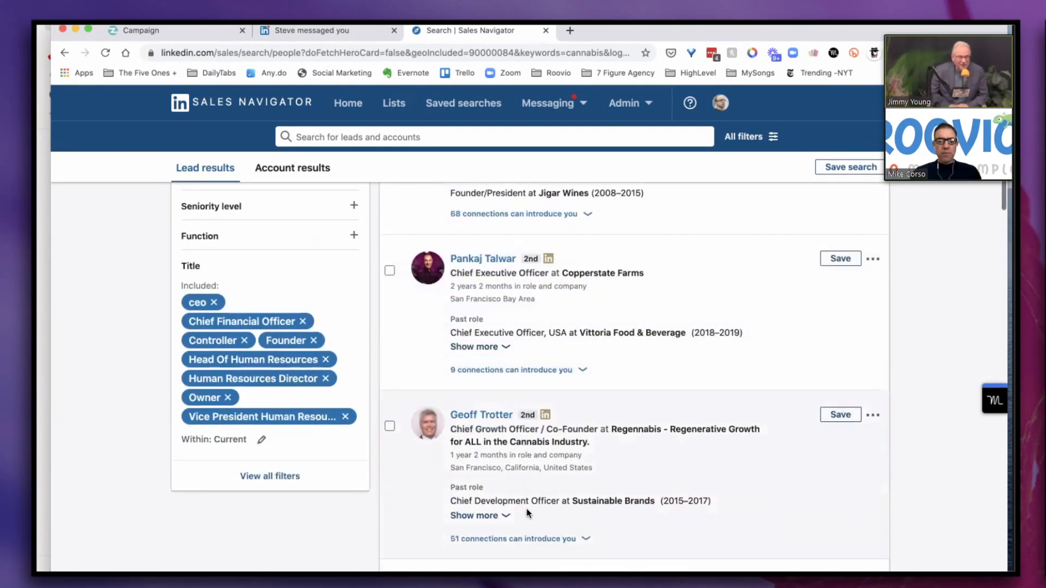
scroll("down", 3)
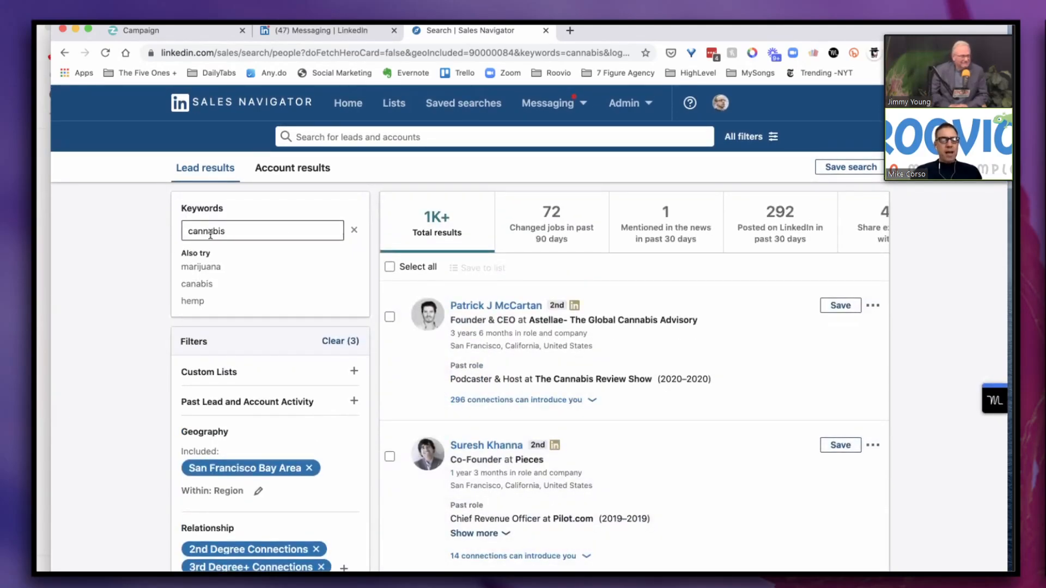
scroll("down", 3)
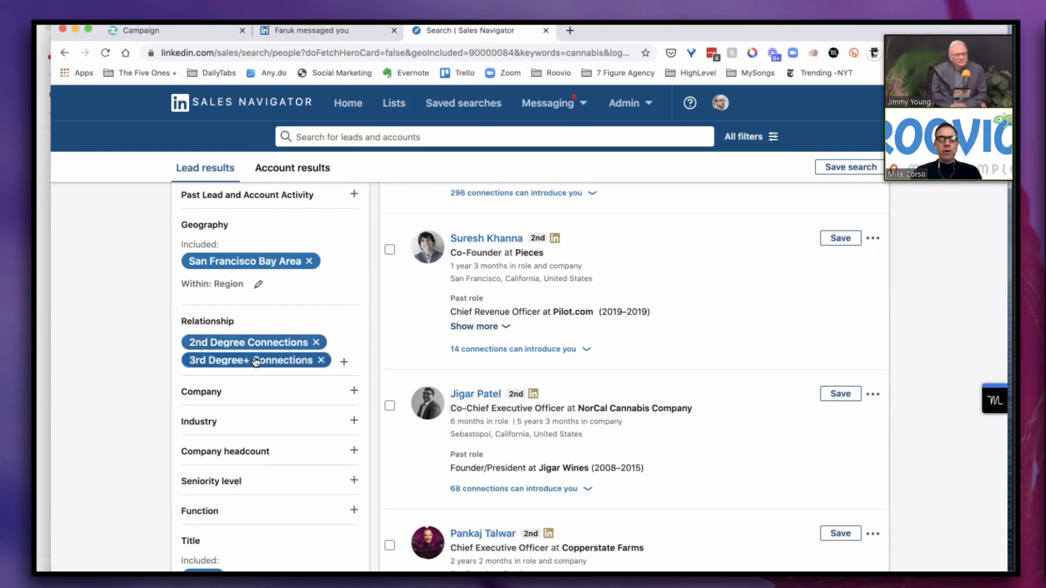
mouse_move(345, 363)
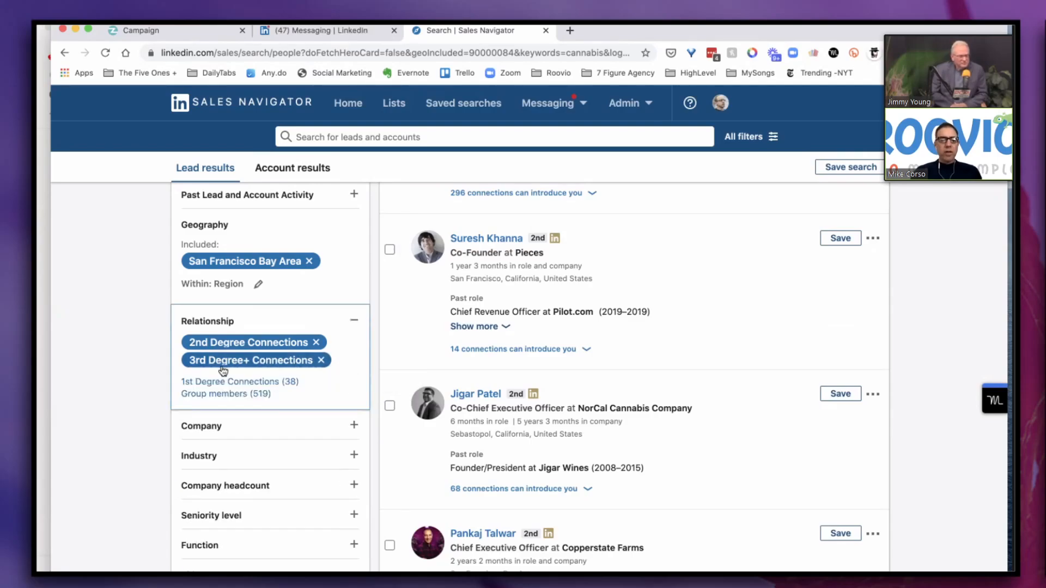
mouse_move(230, 382)
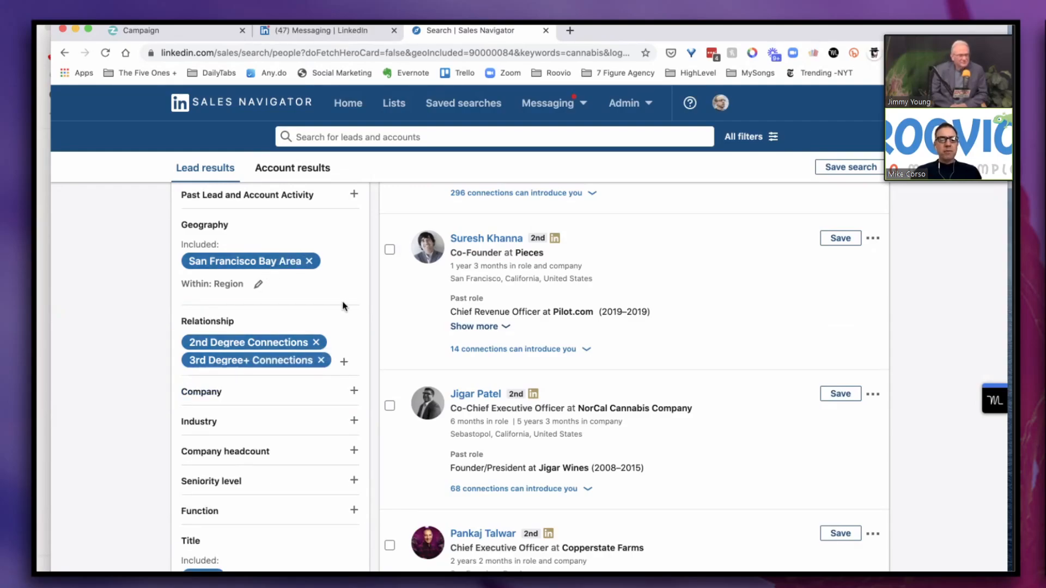
scroll("down", 3)
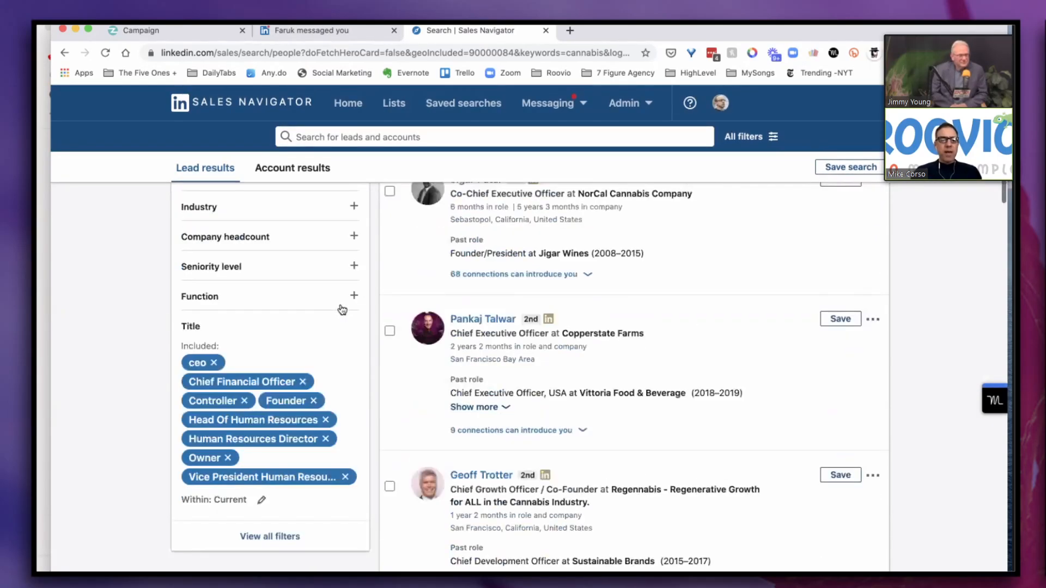
scroll("down", 3)
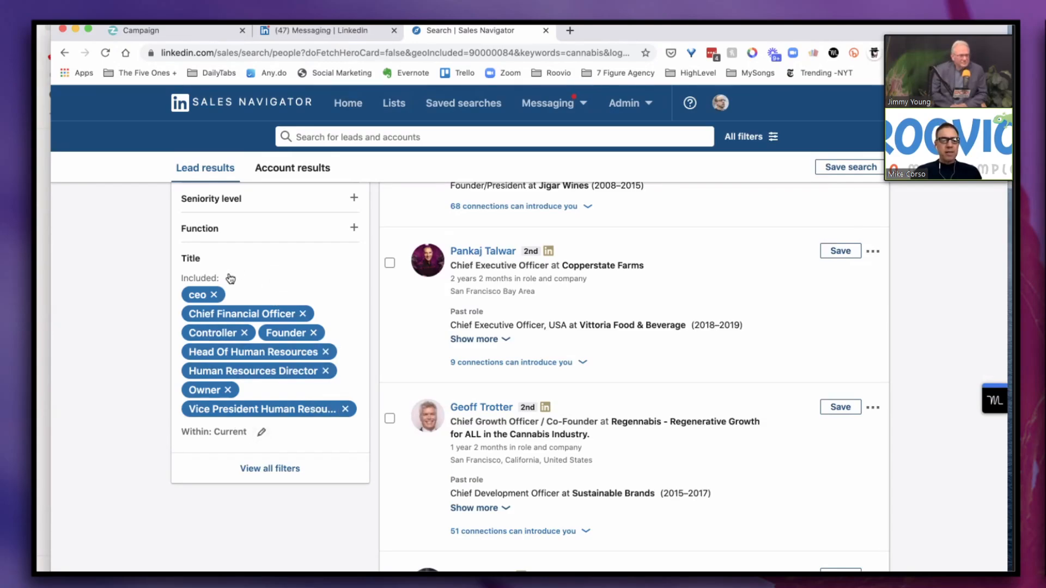
Add another suggested job title to the Title filter, widening results from 1K+ to 1.5K+
left_click(267, 432)
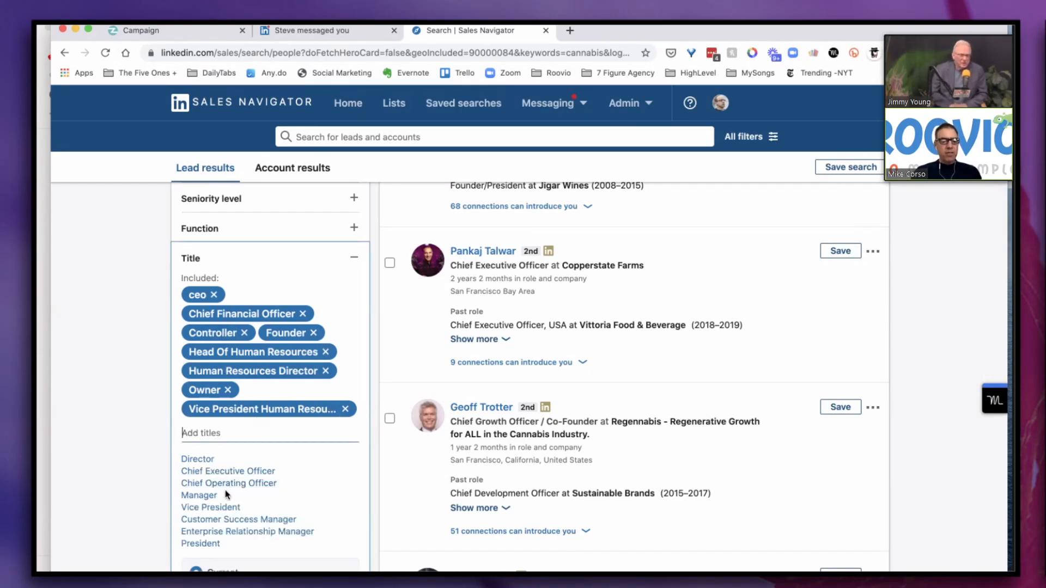
left_click(210, 507)
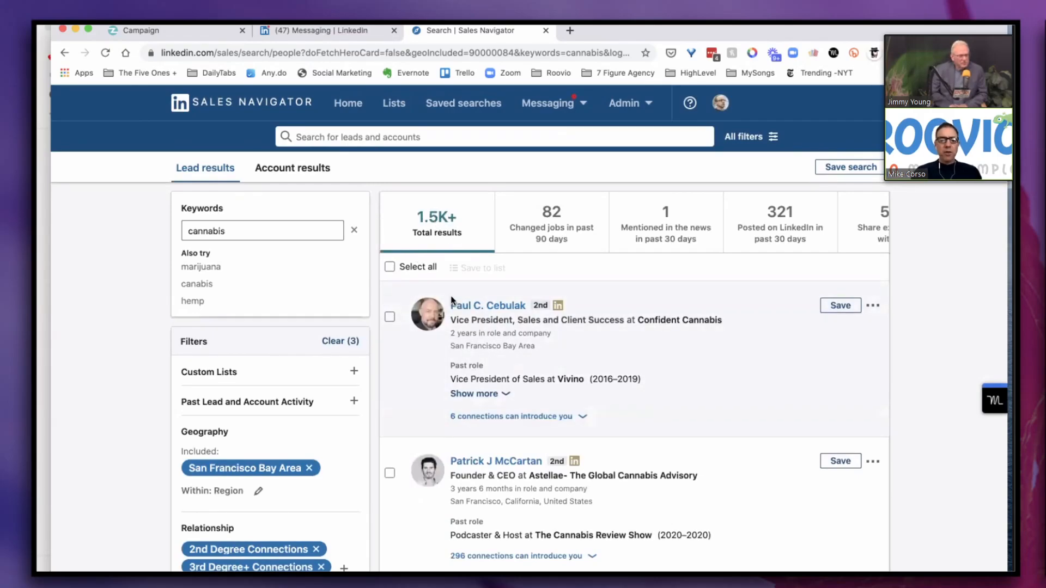
scroll("down", 3)
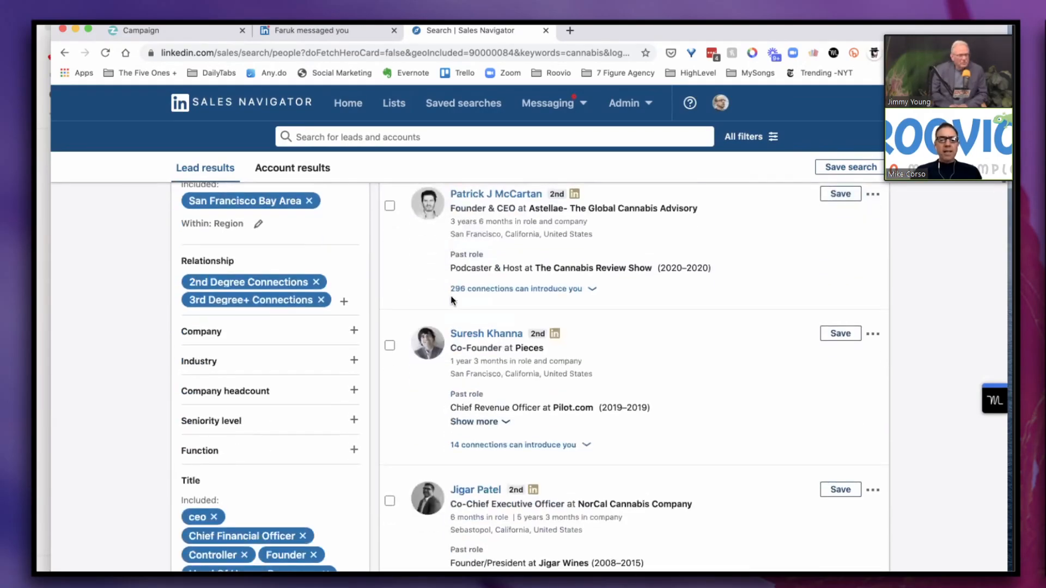
scroll("down", 3)
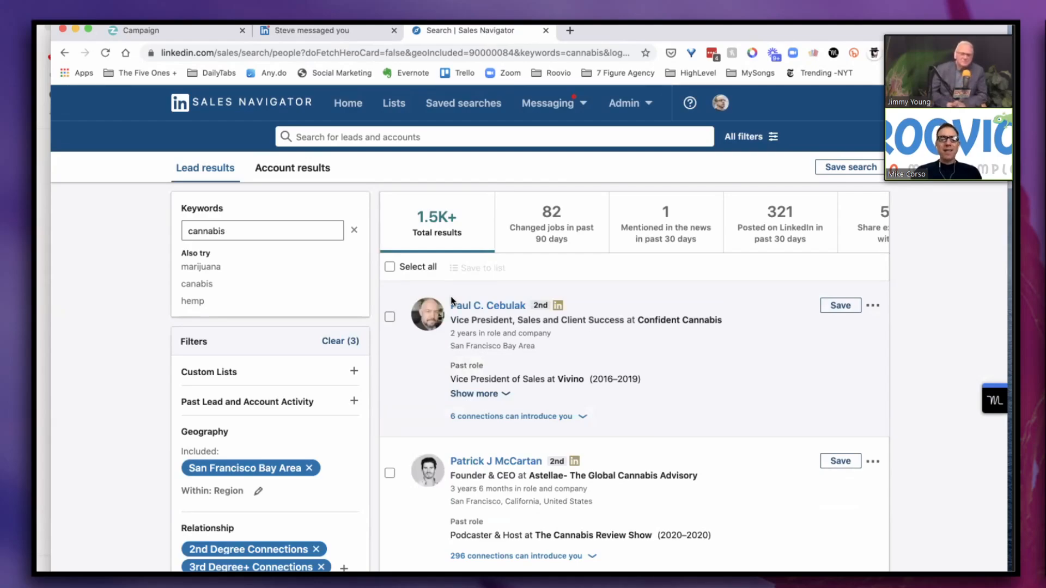
left_click(262, 230)
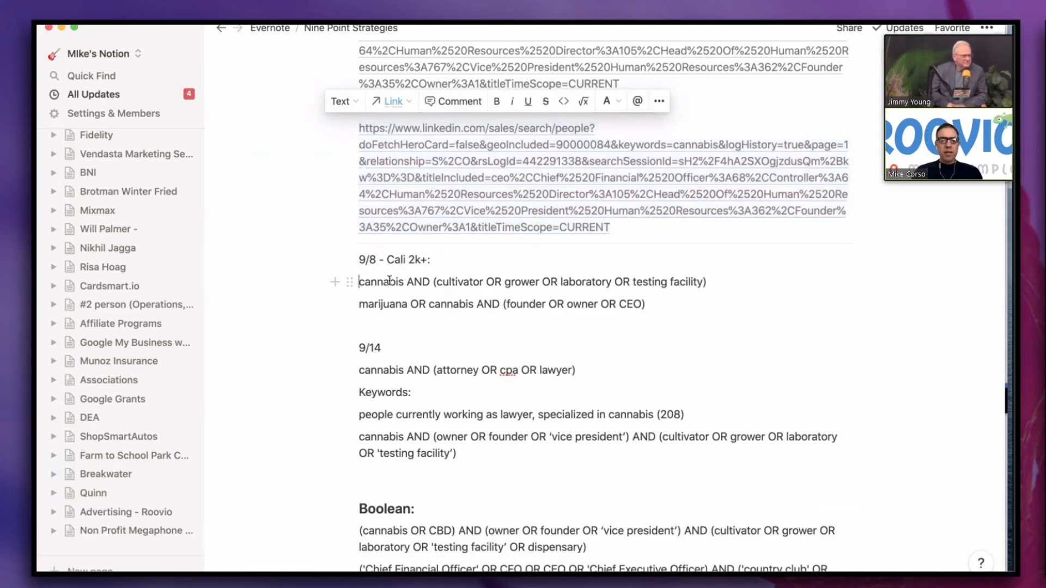
Select the 'cannabis AND (cultivator OR …)' Boolean string in the Notion notes to copy it
left_click_drag(358, 281, 706, 281)
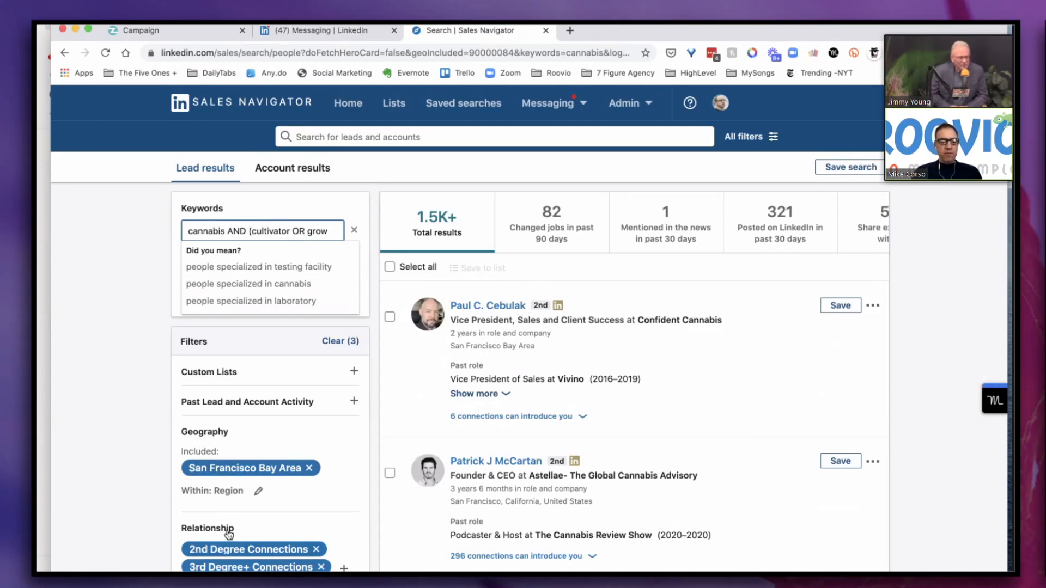
Scroll the lead results narrowed to 171 by the cultivator/laboratory/testing facility keywords
scroll("down", 3)
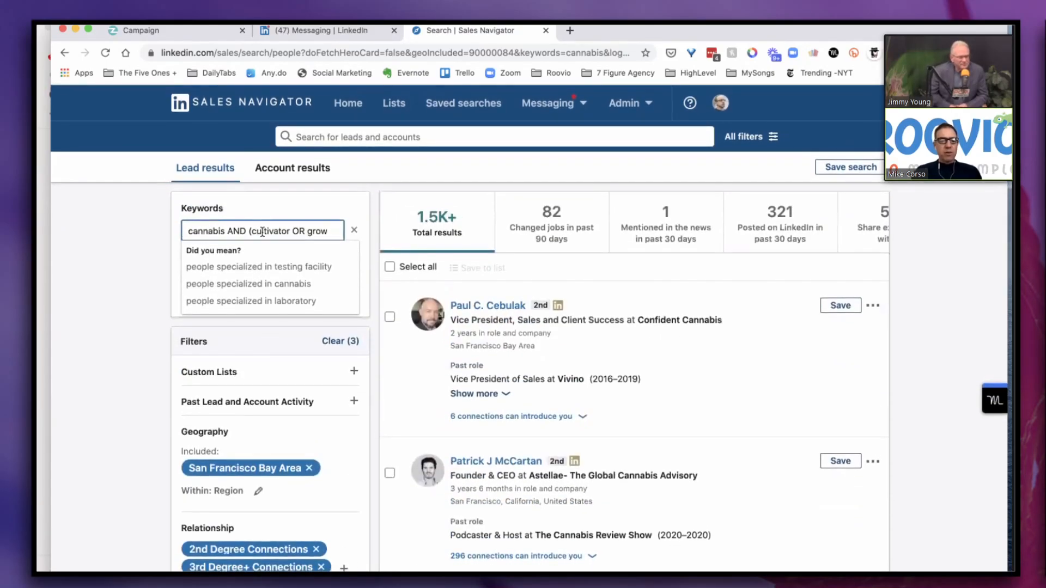
scroll("down", 3)
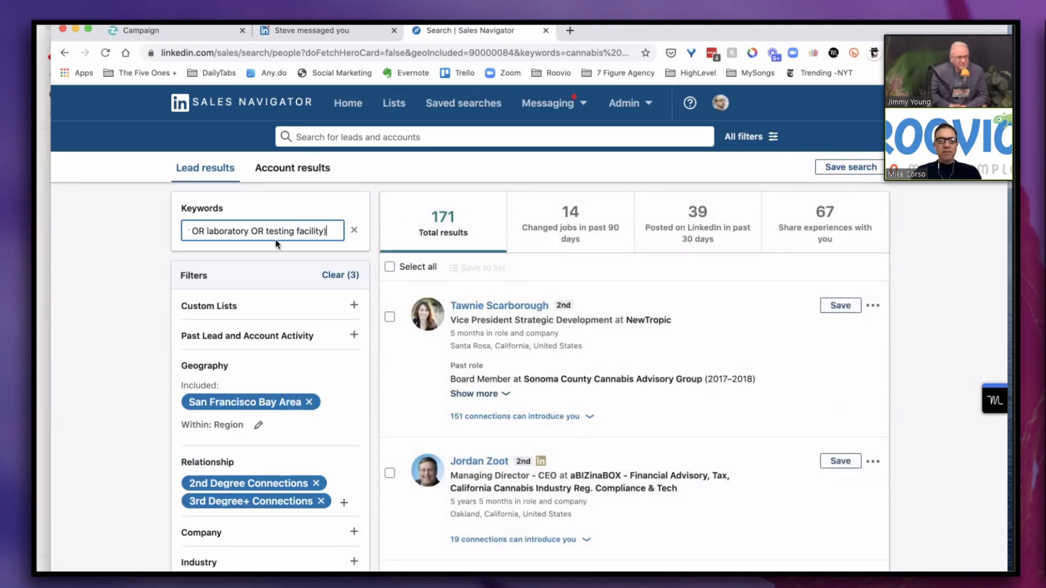
Remove the Head Of Human Resources and other Title filter chips, widening the search to 740 leads
scroll("down", 3)
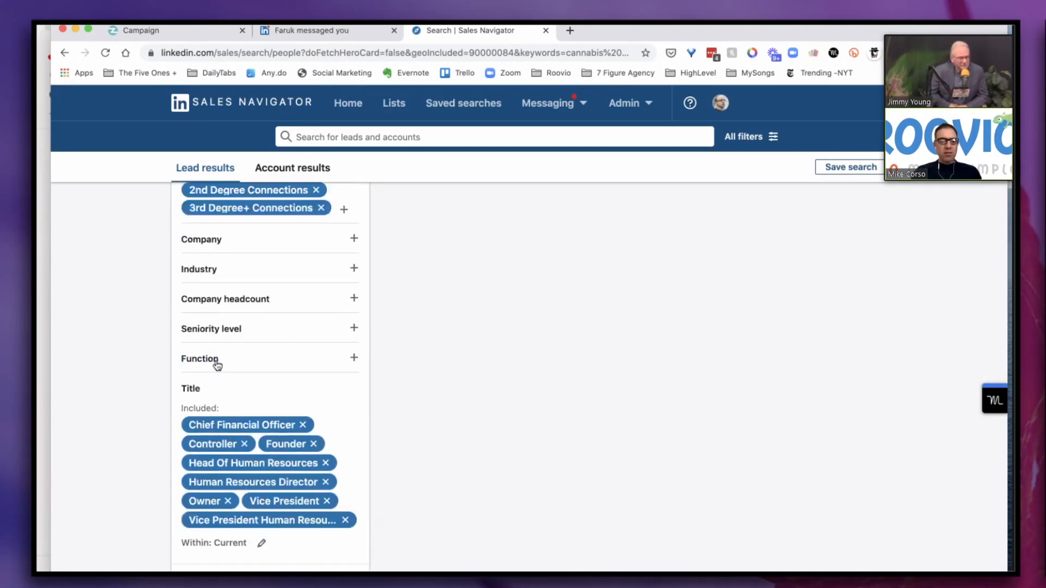
scroll("down", 3)
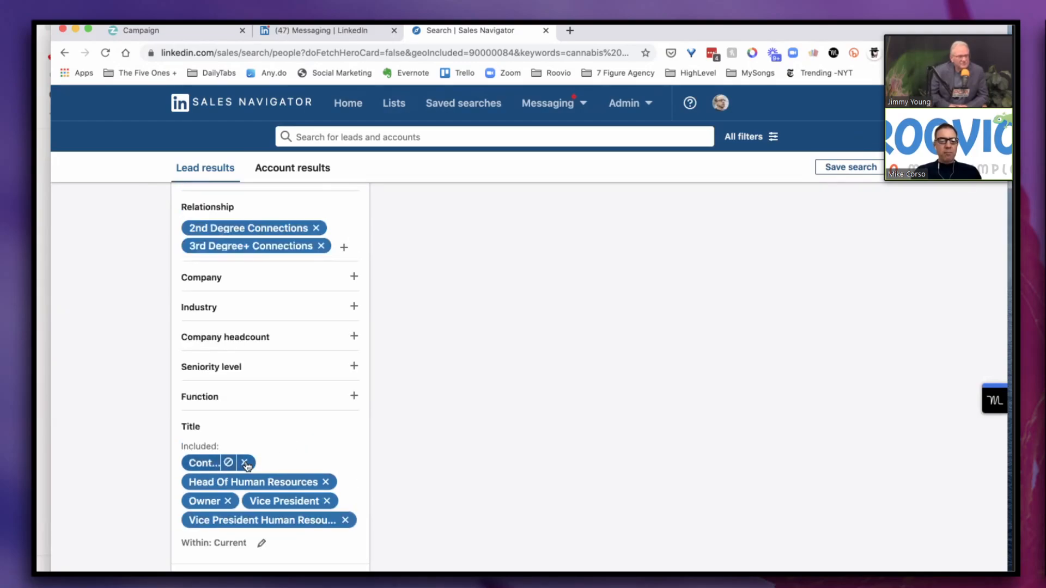
left_click(246, 463)
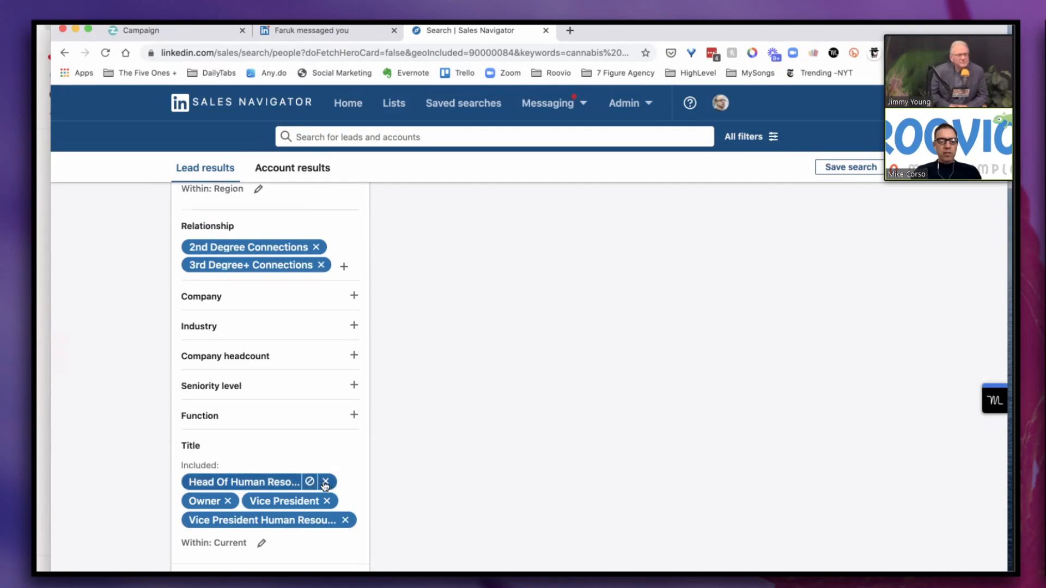
left_click(326, 501)
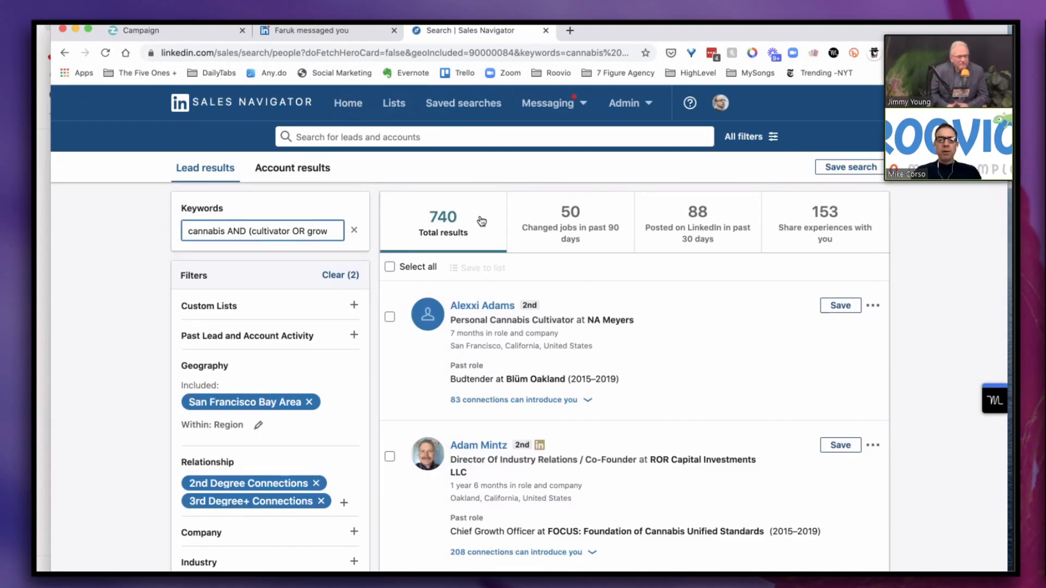
scroll("down", 3)
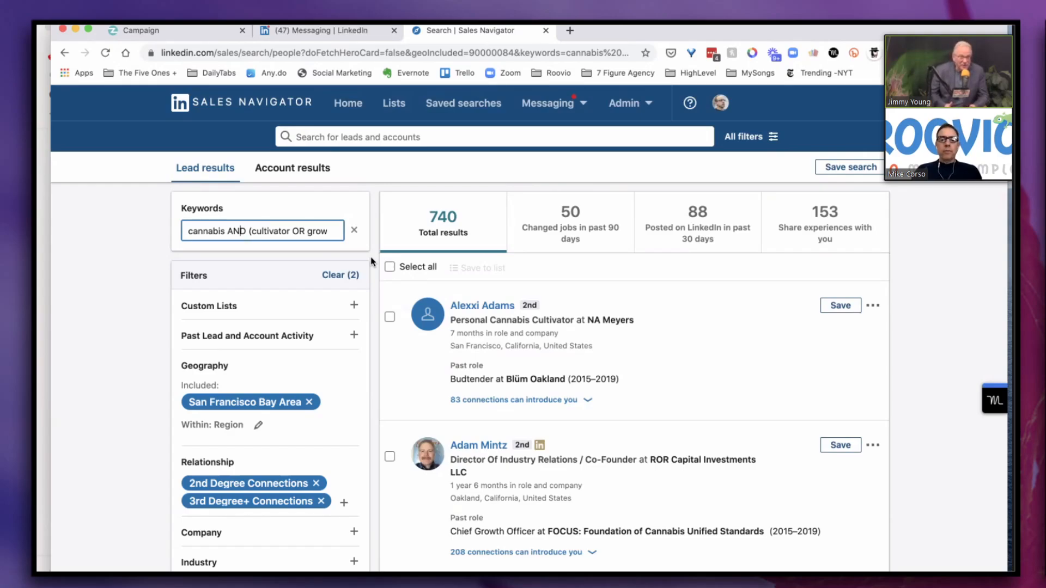
mouse_move(253, 260)
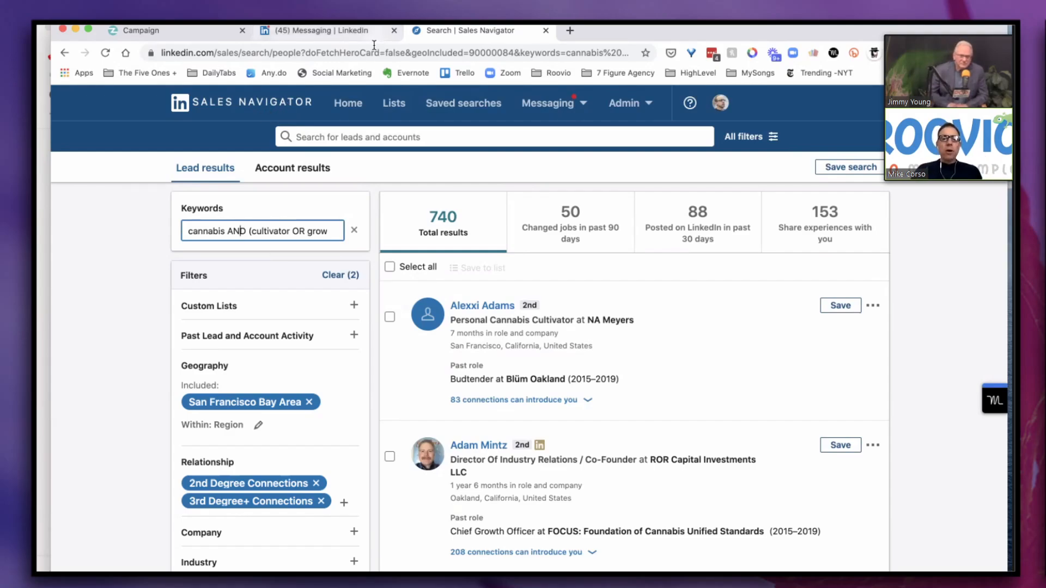
Review the 740 San Francisco Bay Area cannabis cultivator leads, scrolling through the results list
left_click(494, 137)
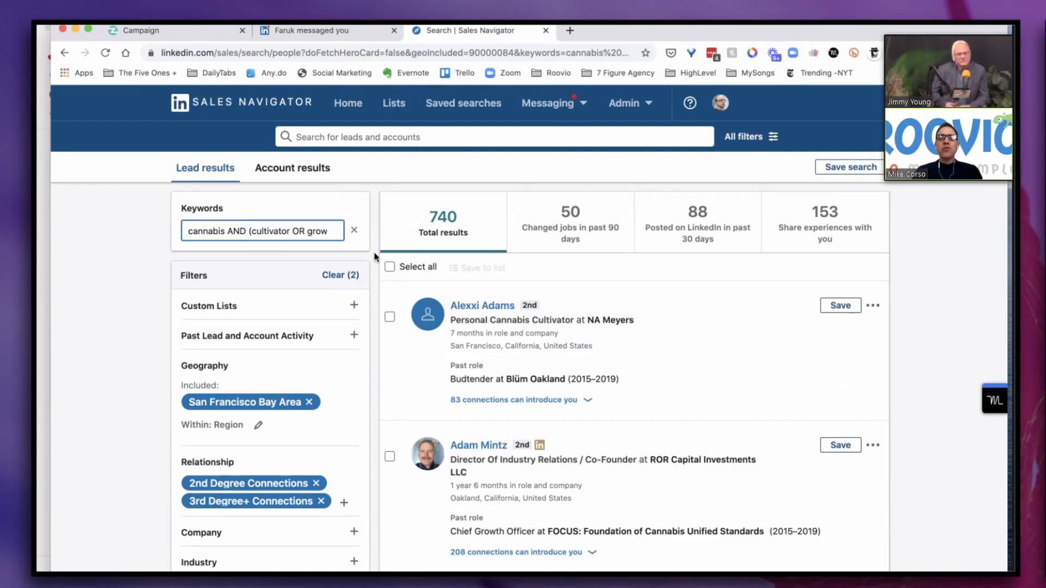
left_click(263, 230)
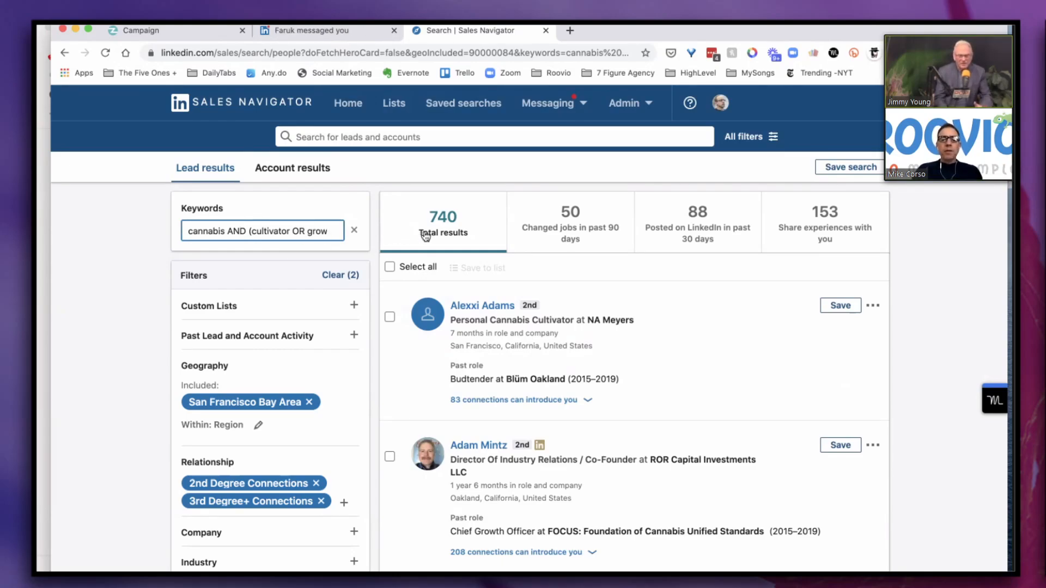
mouse_move(443, 233)
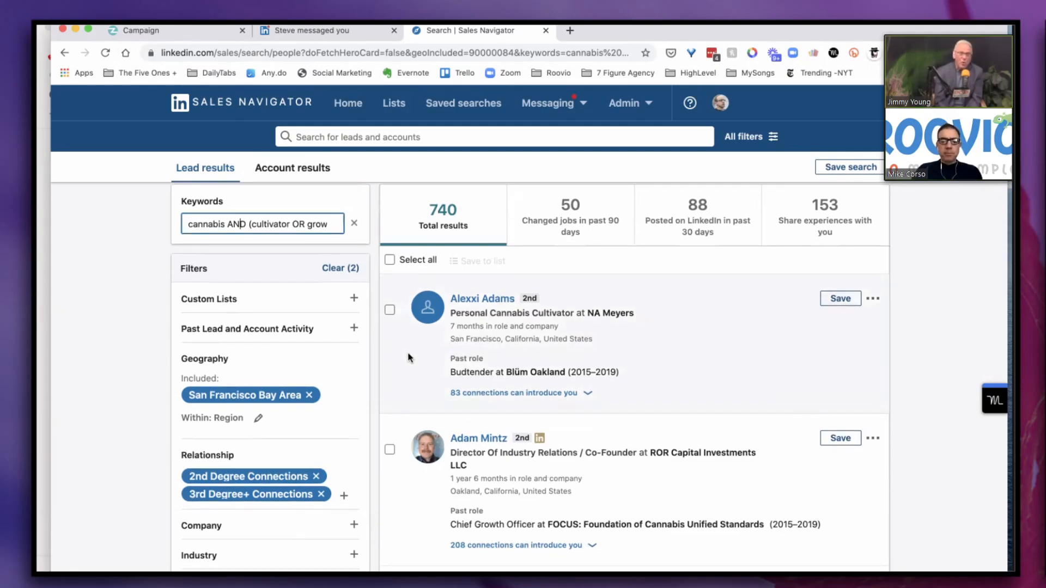
scroll("down", 3)
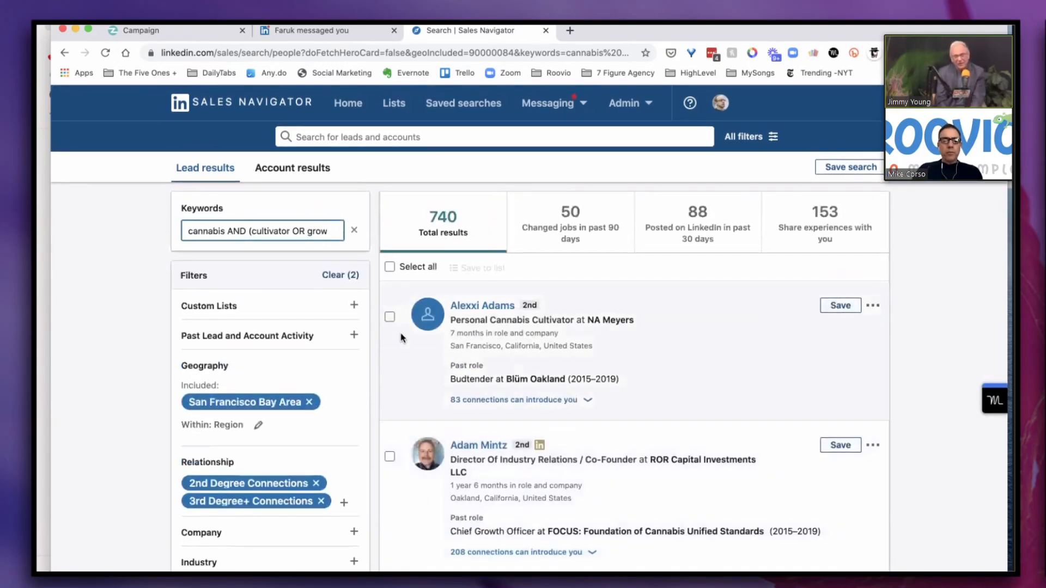
scroll("down", 3)
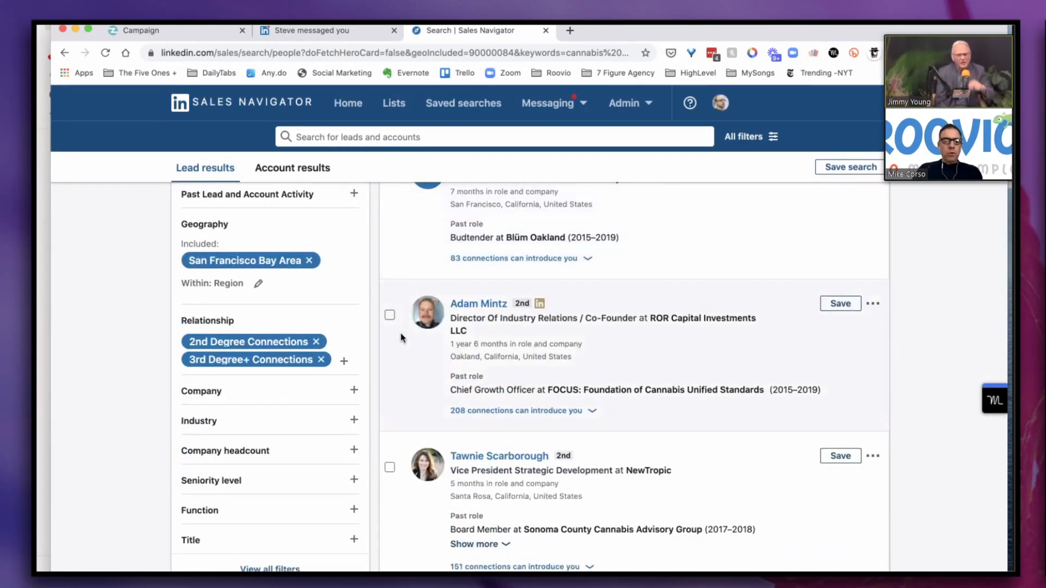
scroll("down", 3)
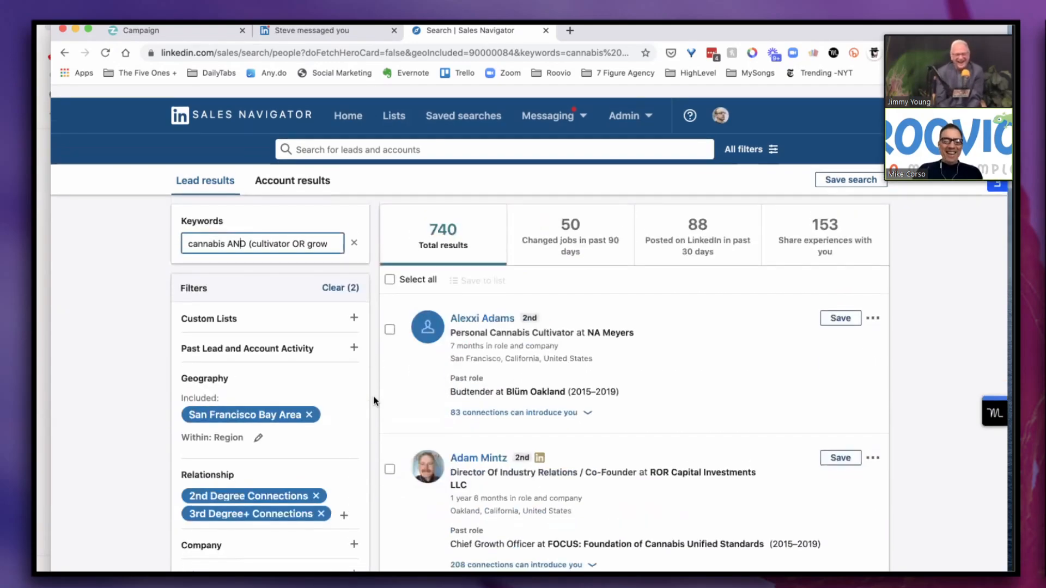
scroll("down", 3)
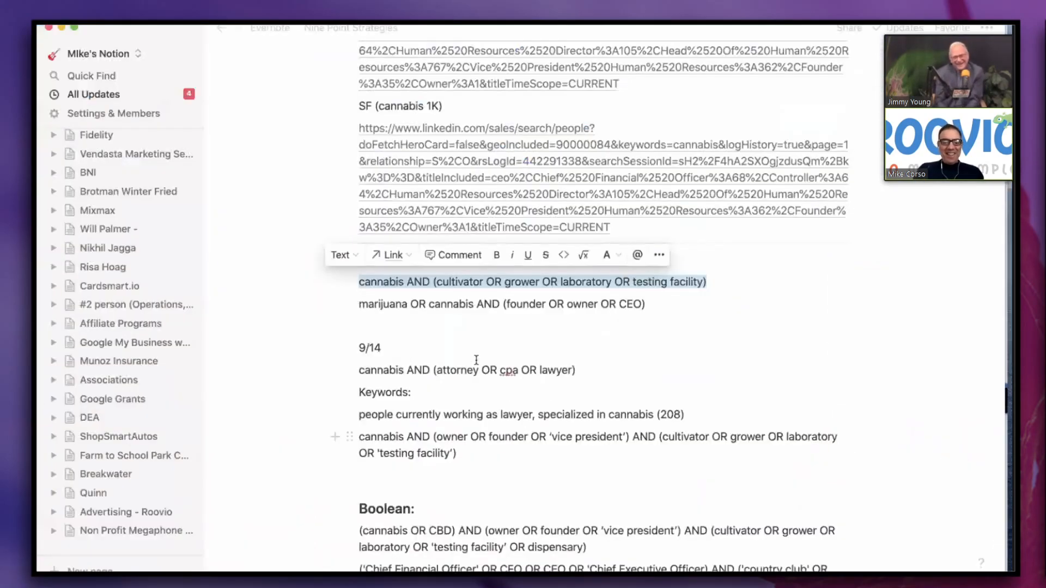
Scroll the Notion page of saved Boolean keyword strings
scroll("down", 3)
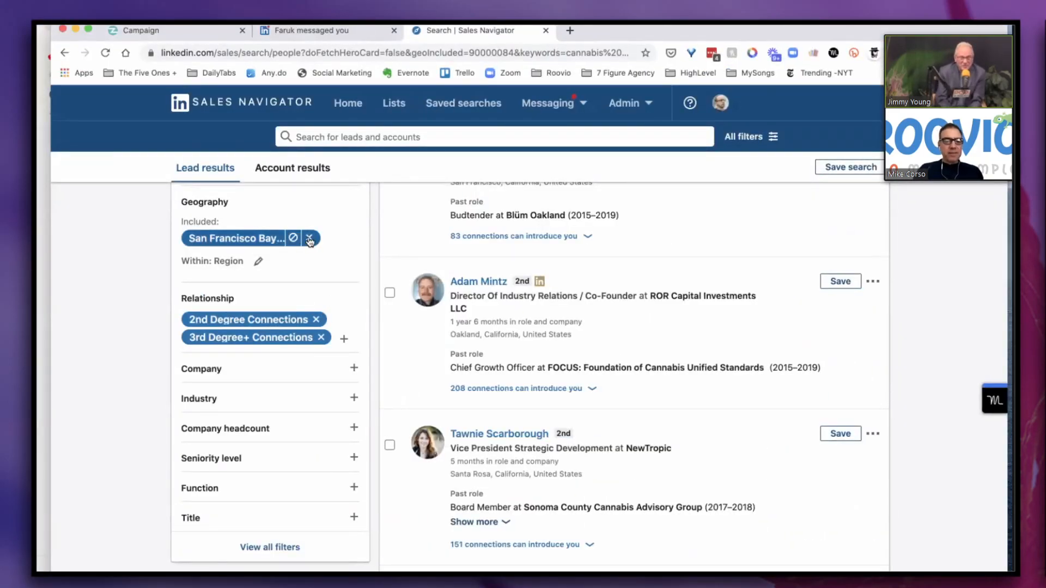
Remove the San Francisco Bay Area, 2nd Degree and 3rd Degree+ filters, broadening the cannabis/CBD search to 9K+ leads
left_click(308, 239)
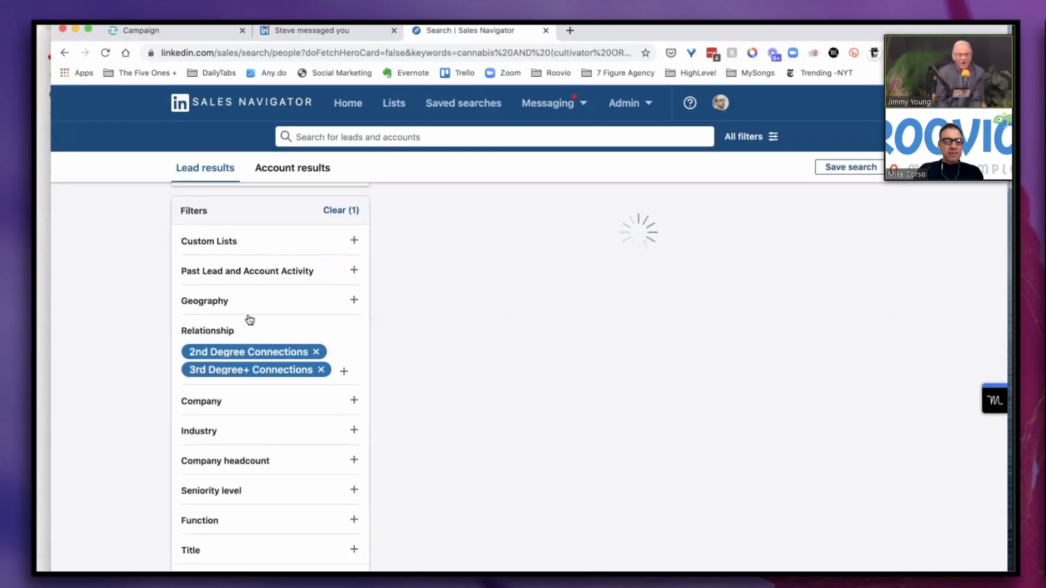
left_click(315, 352)
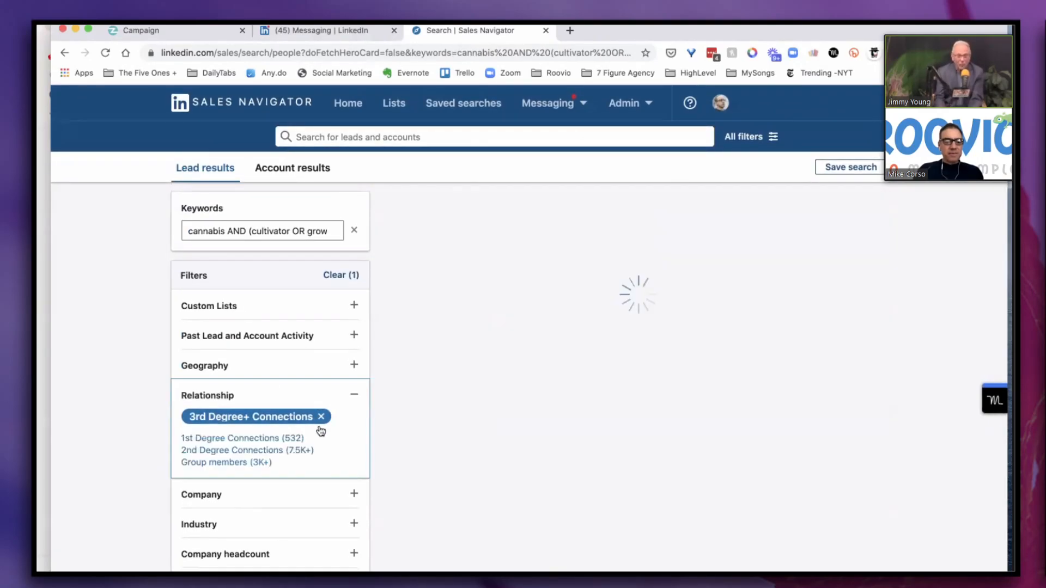
left_click(322, 416)
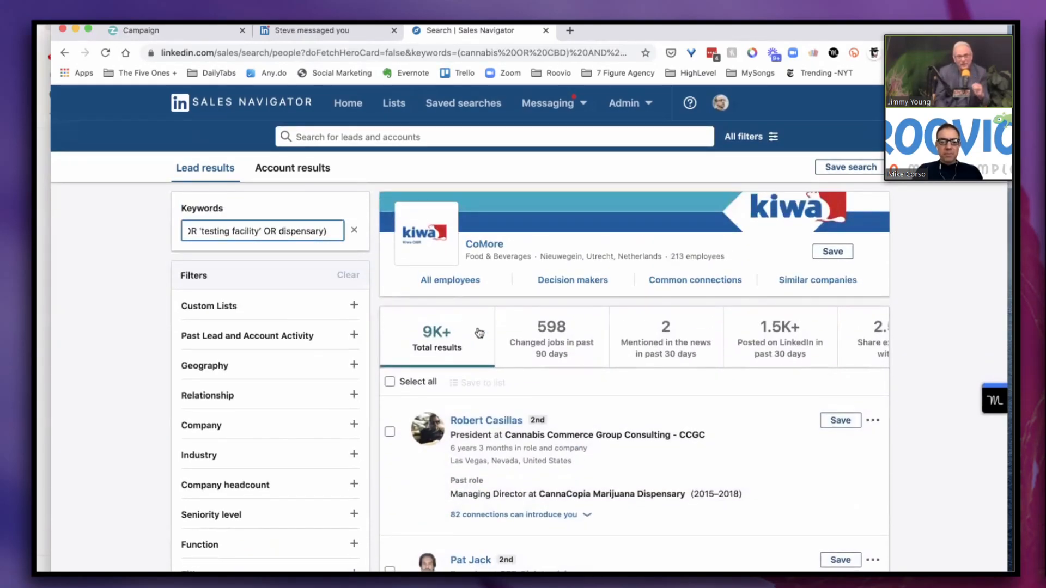
scroll("down", 3)
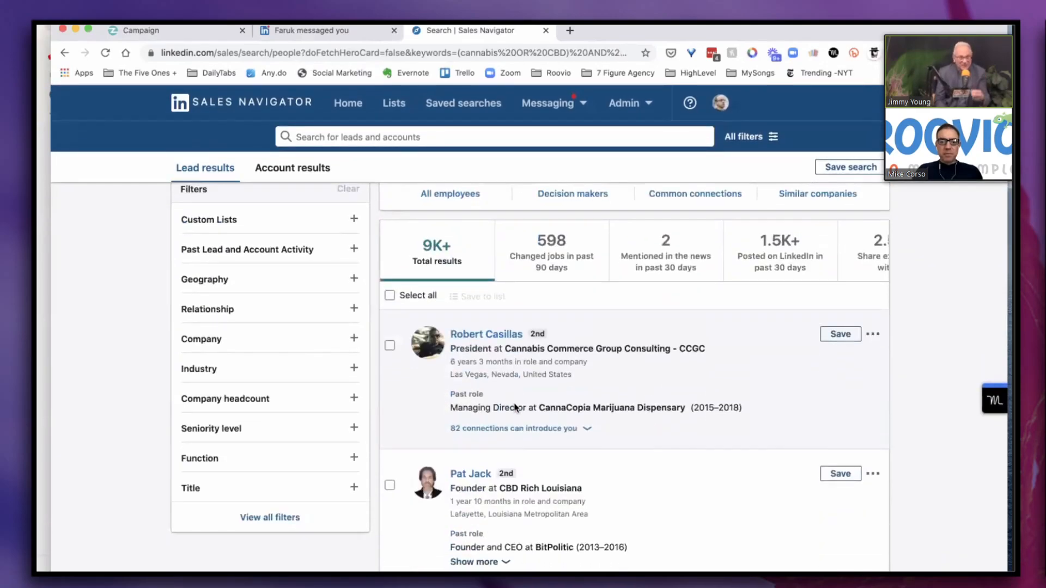
scroll("down", 3)
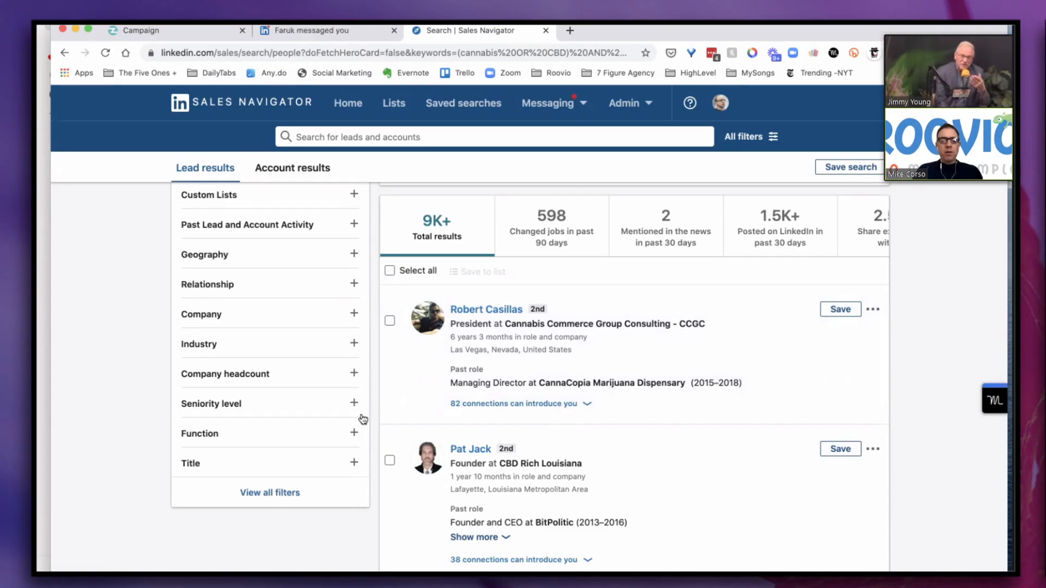
mouse_move(122, 434)
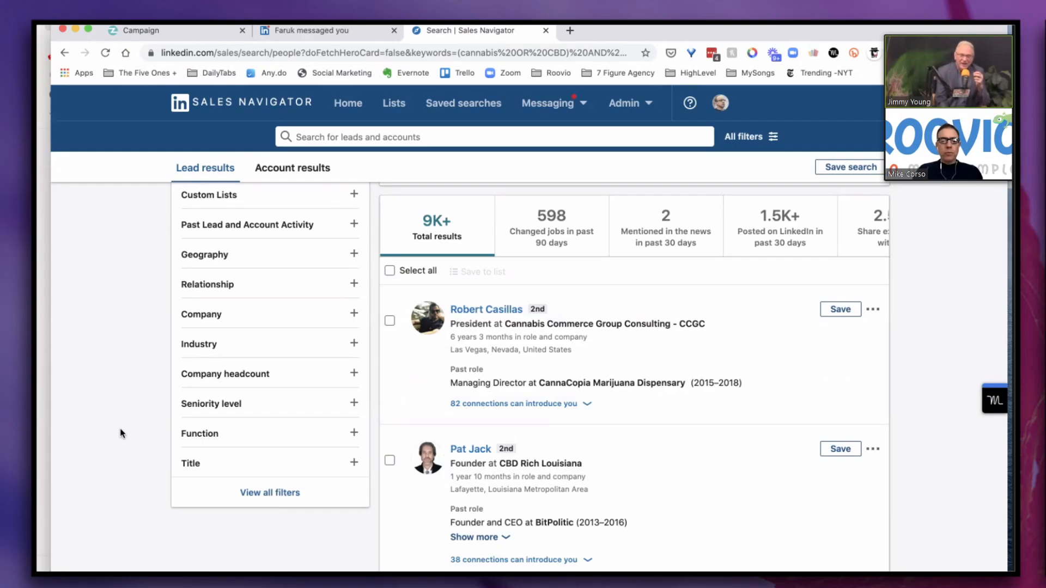
scroll("down", 3)
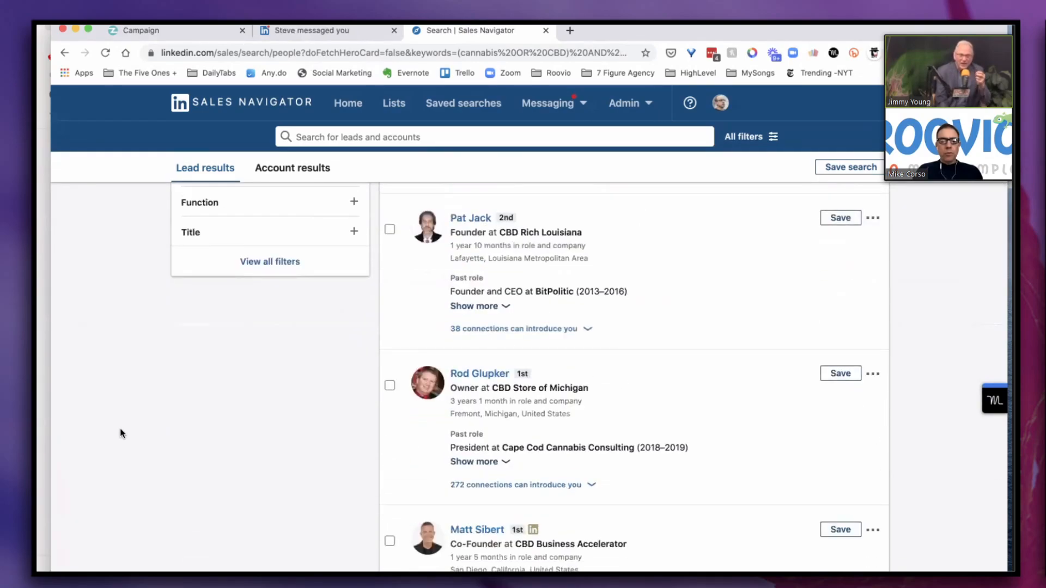
scroll("down", 3)
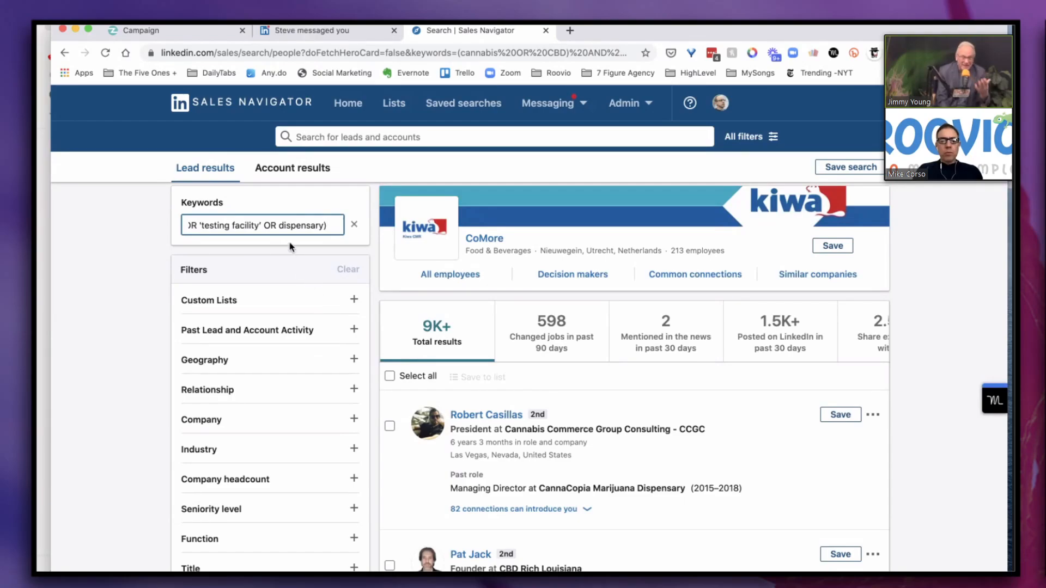
left_click(273, 225)
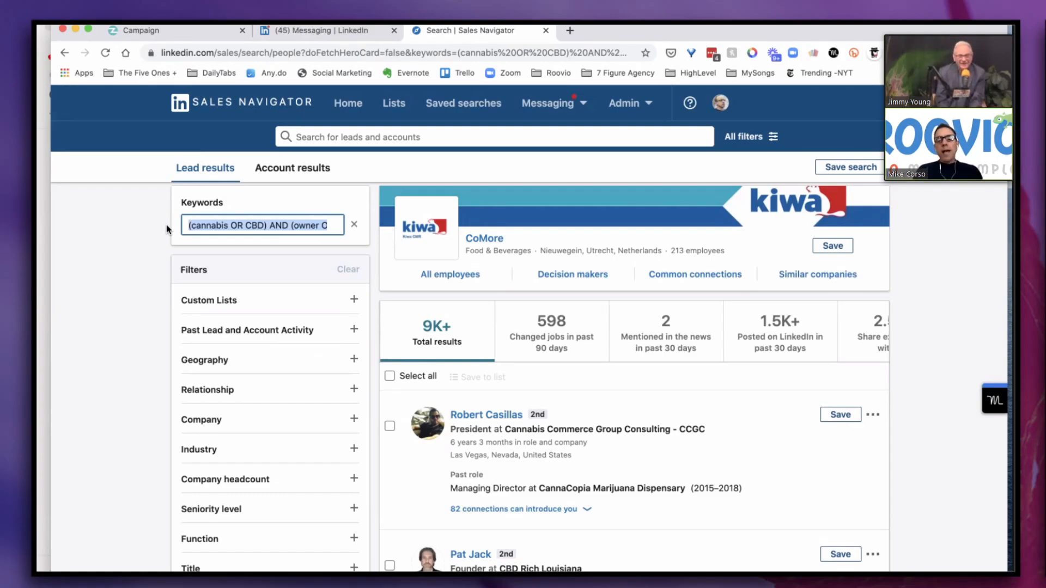
scroll("down", 3)
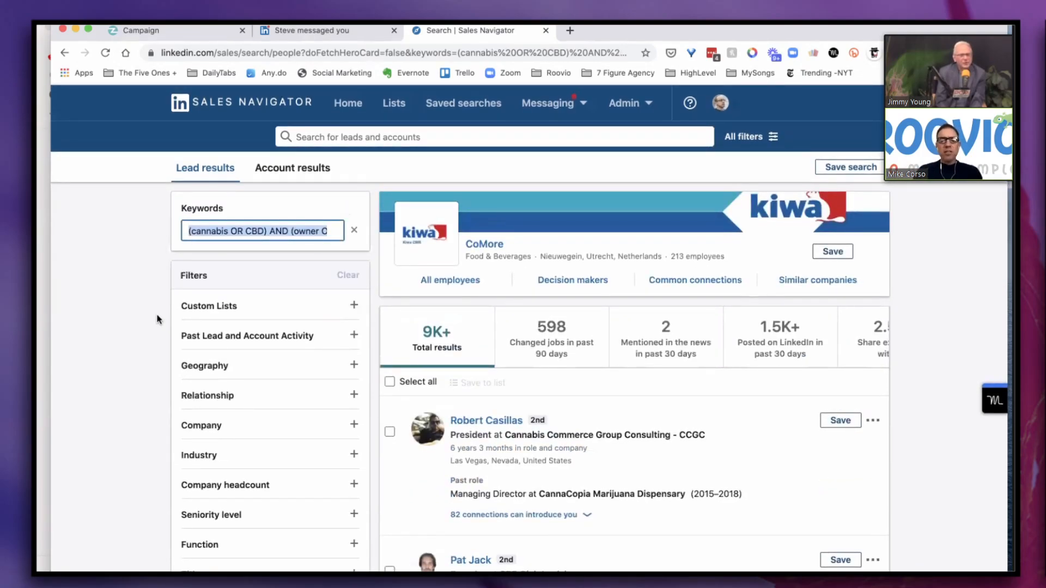
scroll("down", 3)
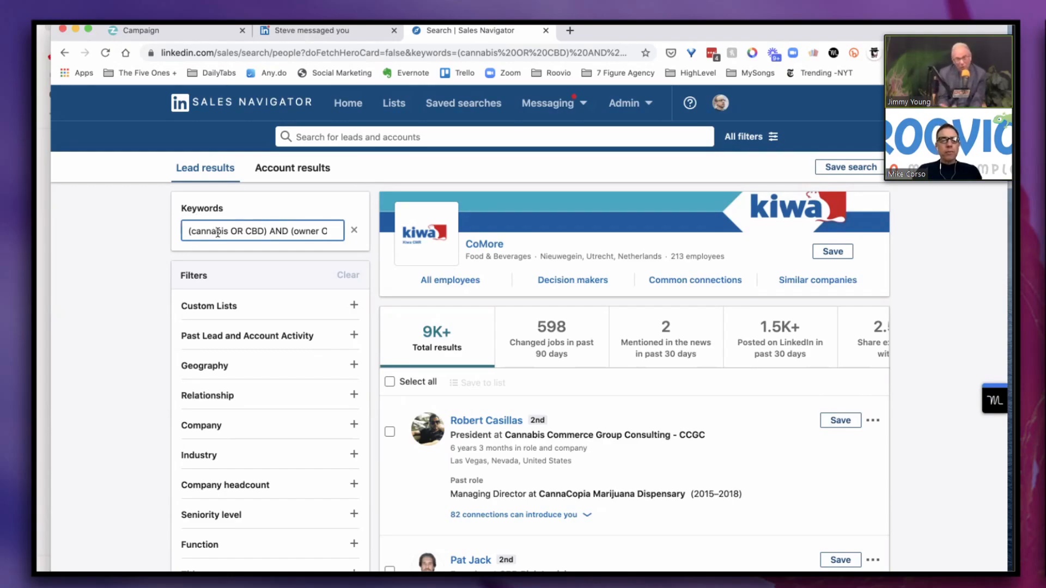
double_click(203, 231)
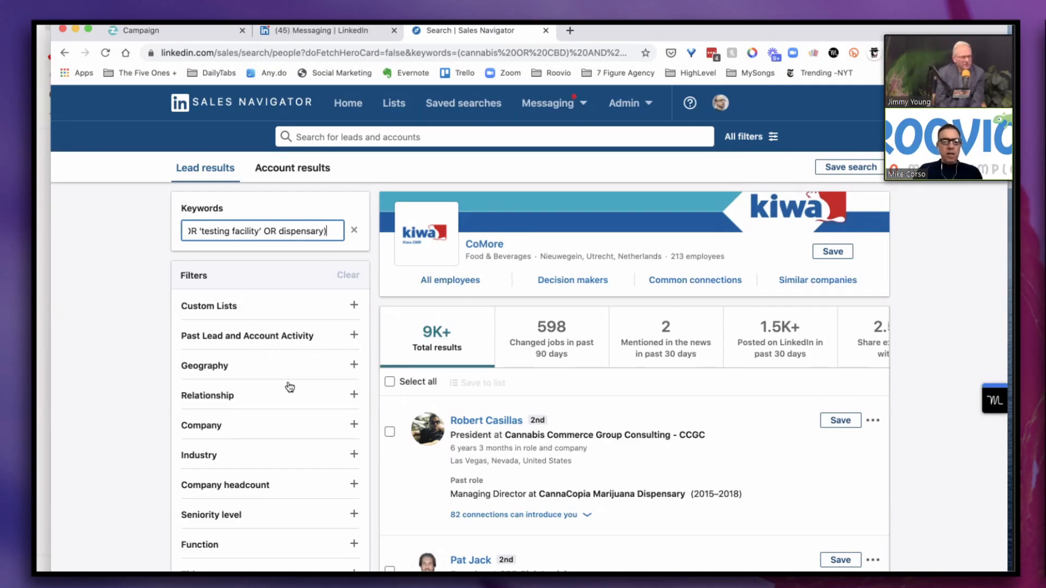
scroll("down", 3)
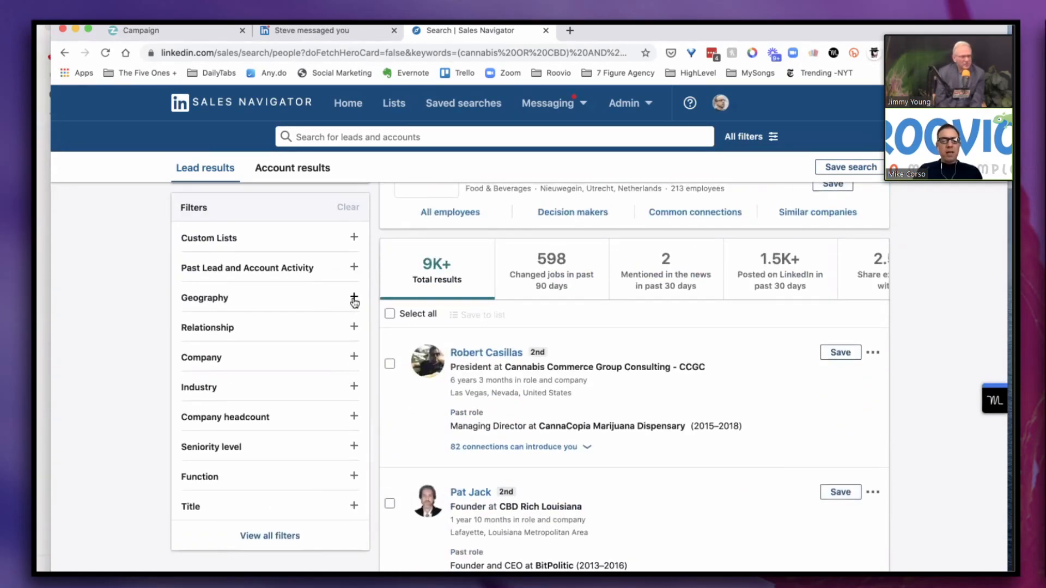
Add Colorado, United States as the Geography filter, leaving 773 matching leads
left_click(354, 297)
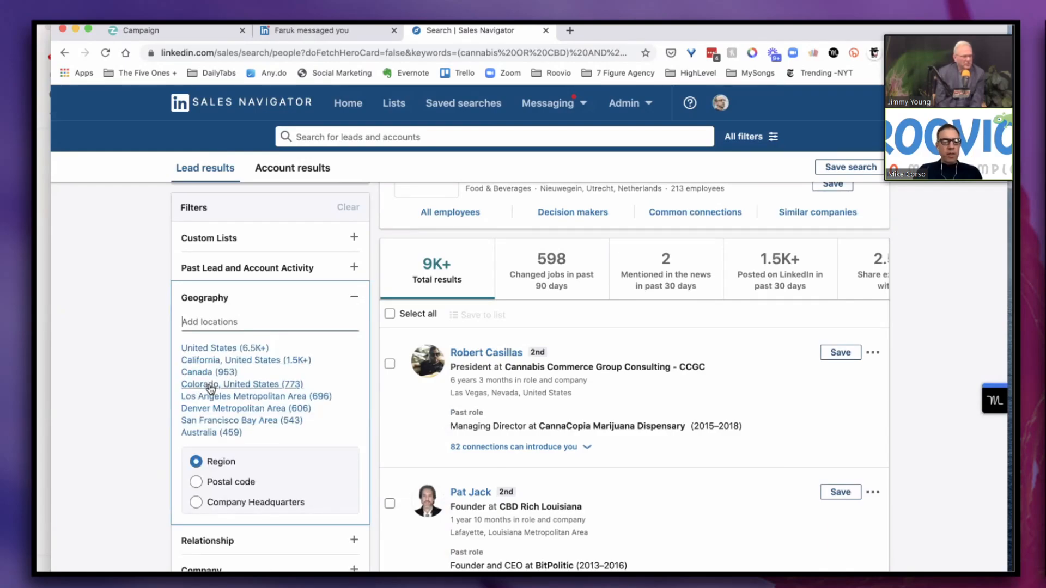
left_click(230, 384)
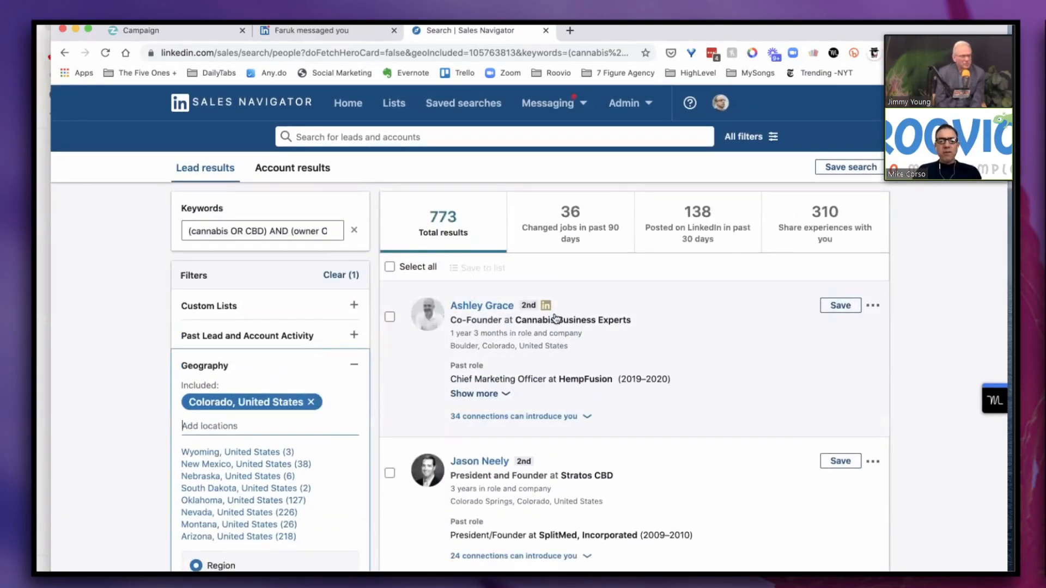
scroll("down", 3)
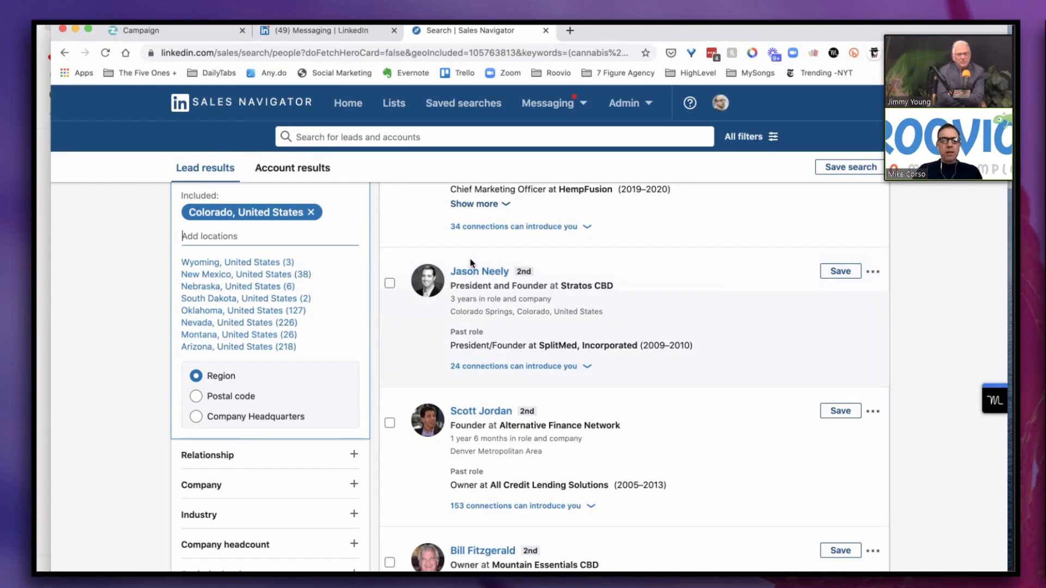
scroll("down", 3)
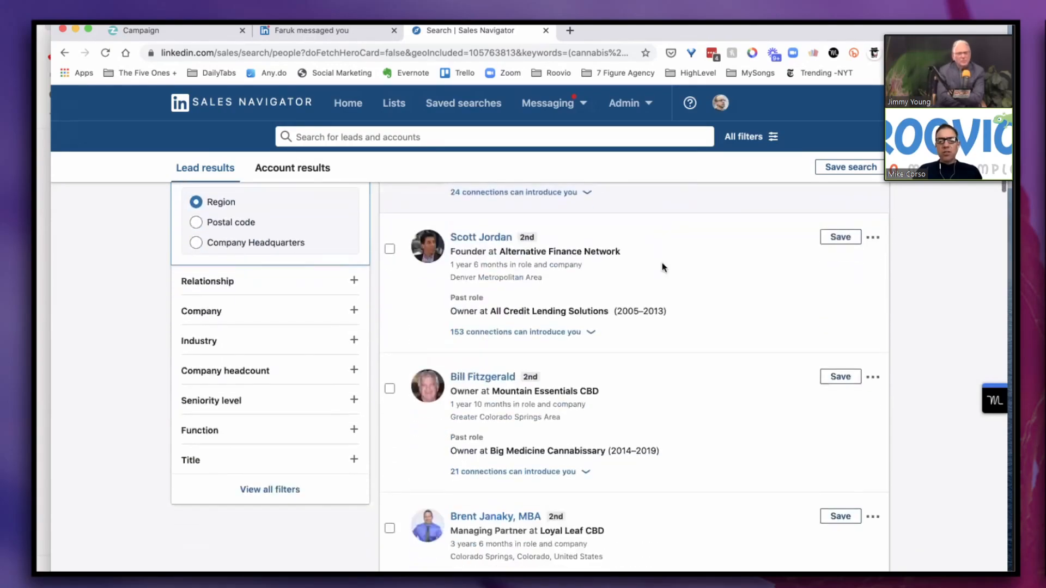
scroll("down", 3)
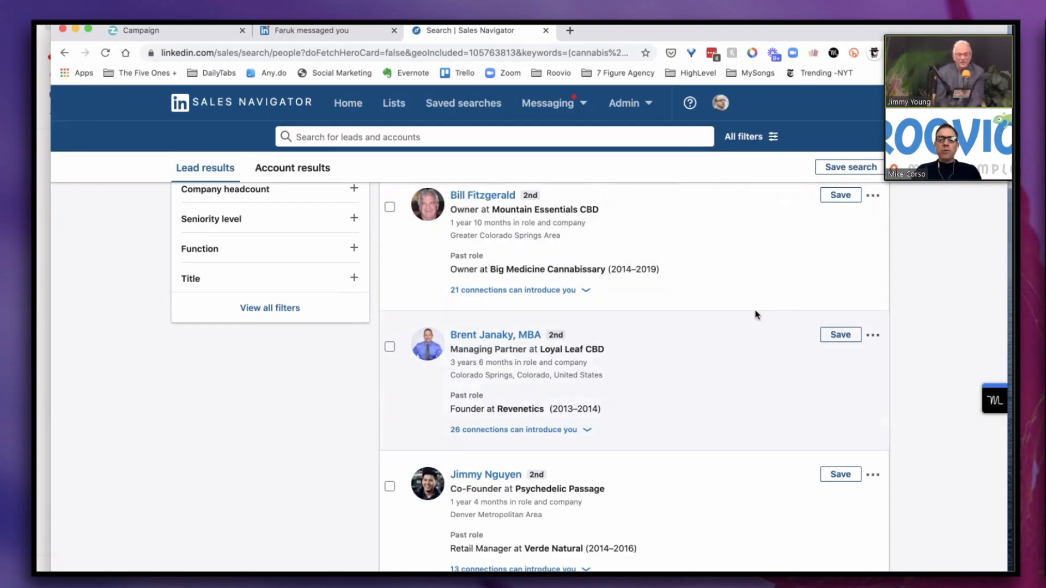
mouse_move(786, 396)
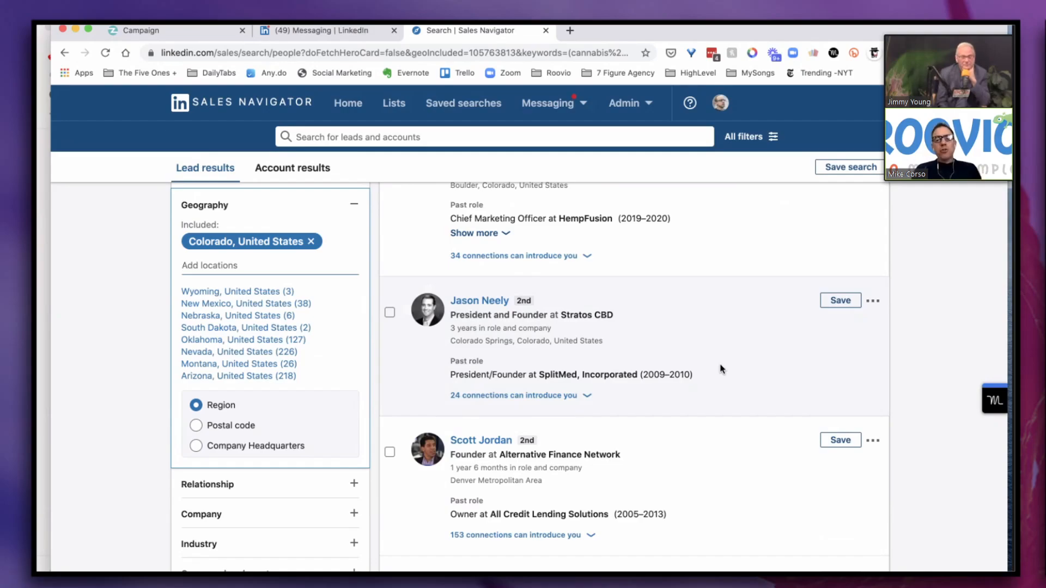
mouse_move(748, 310)
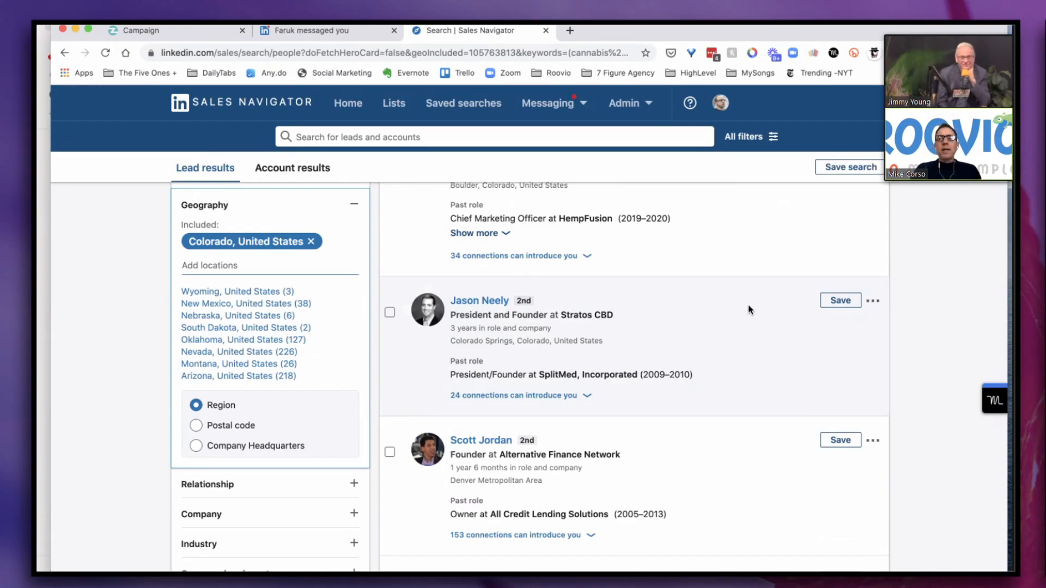